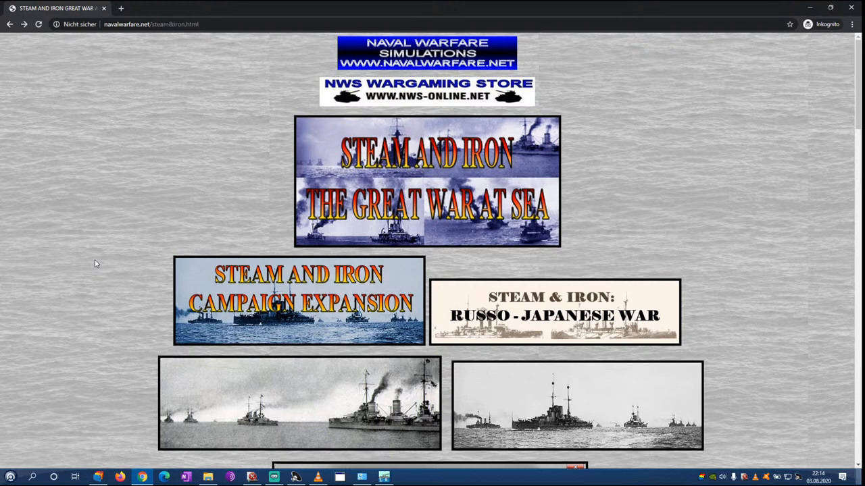
{"action": "mouse_move", "coordinate": [128, 343]}
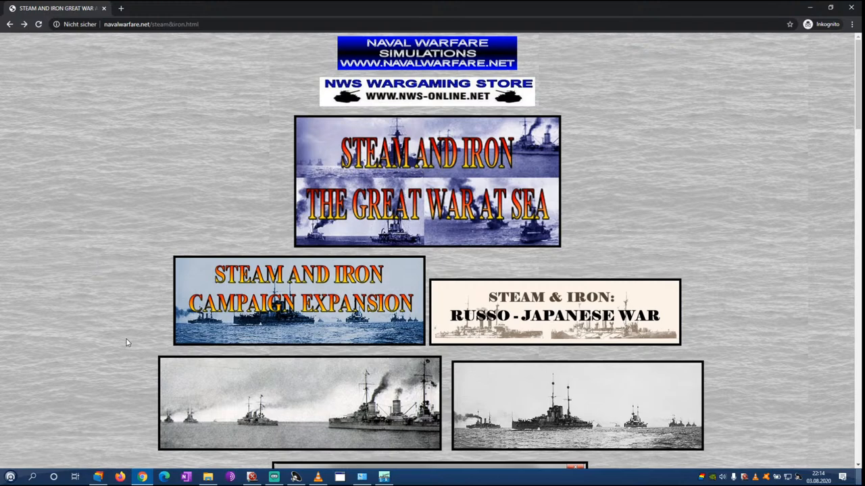
{"action": "mouse_move", "coordinate": [488, 248]}
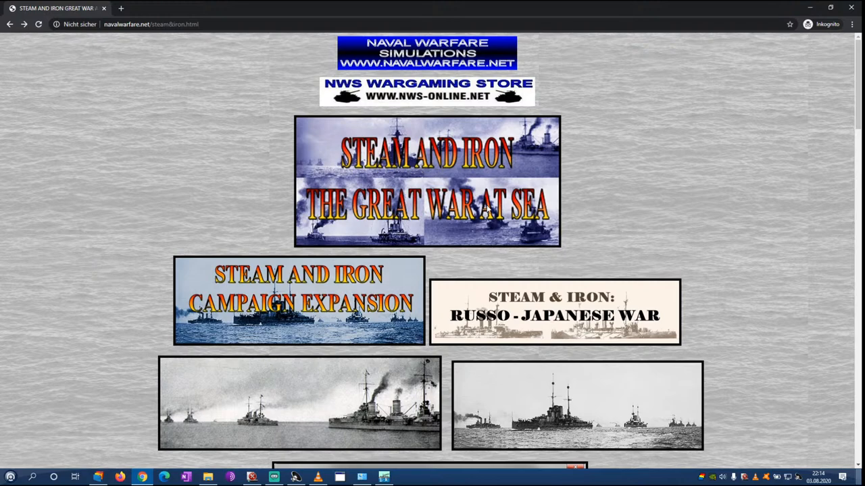
Scroll down past the banners, screenshots and feature list to the Campaign Expansion section
{"action": "scroll", "scroll_direction": "down", "scroll_amount": 3}
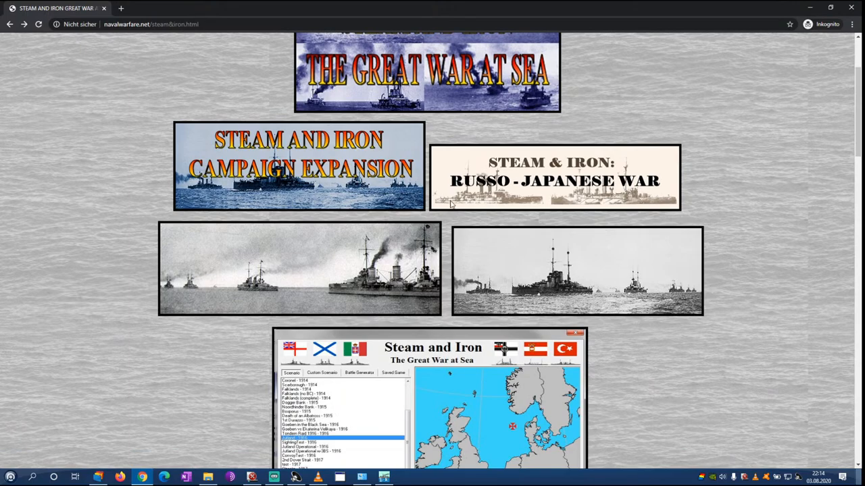
{"action": "mouse_move", "coordinate": [586, 196]}
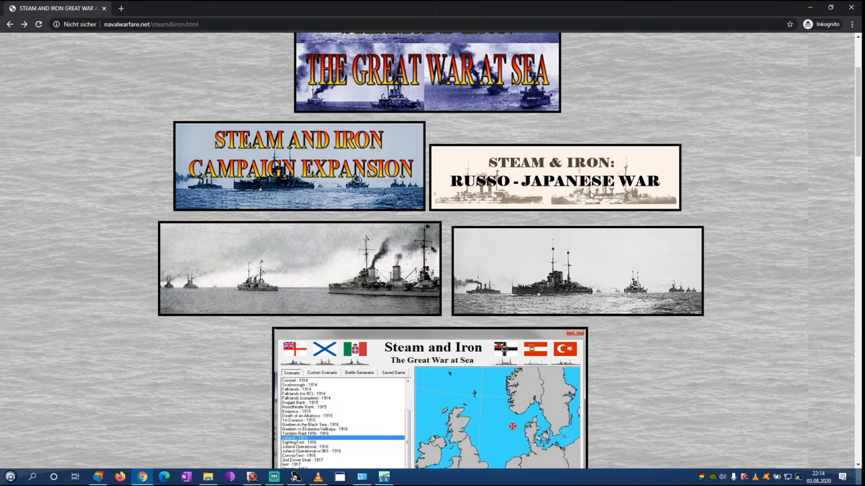
{"action": "scroll", "scroll_direction": "down", "scroll_amount": 3}
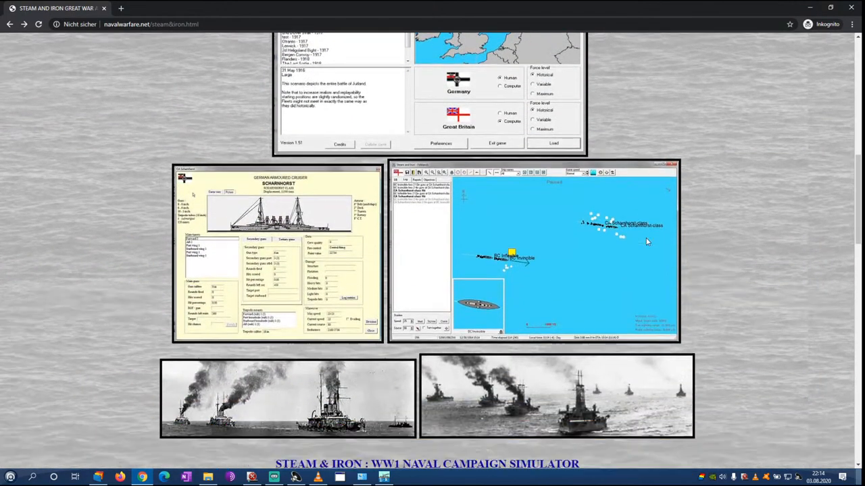
{"action": "scroll", "scroll_direction": "down", "scroll_amount": 3}
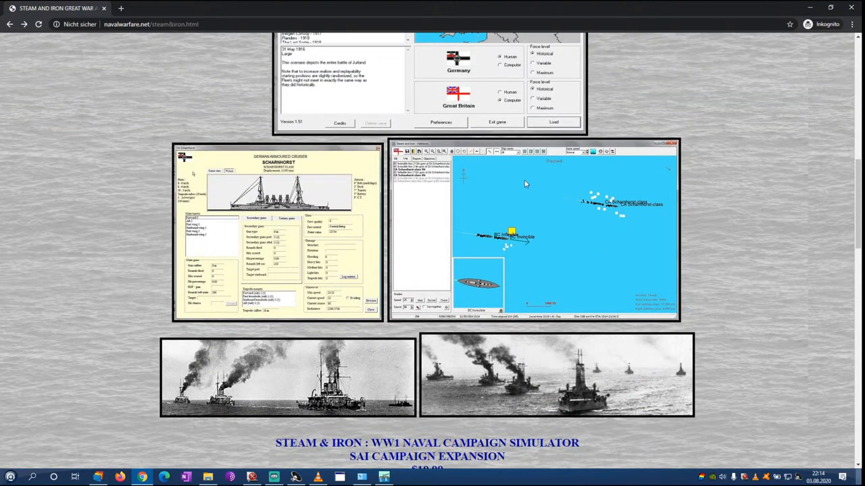
{"action": "mouse_move", "coordinate": [559, 231]}
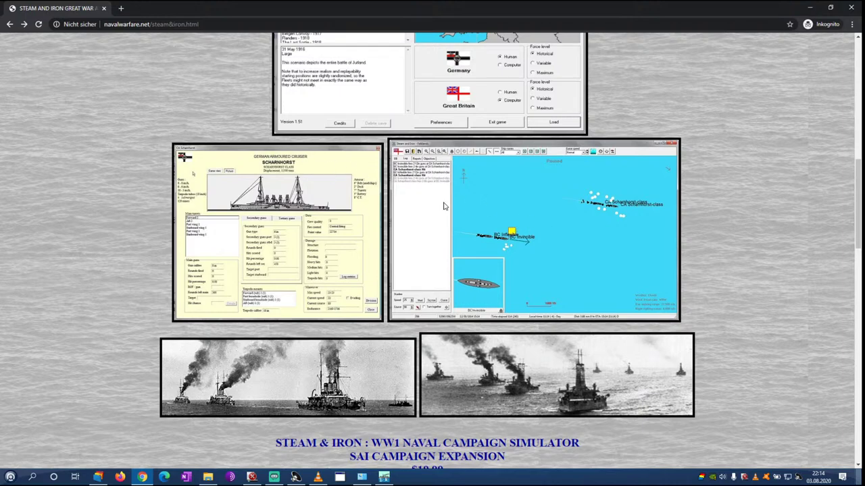
{"action": "mouse_move", "coordinate": [464, 210]}
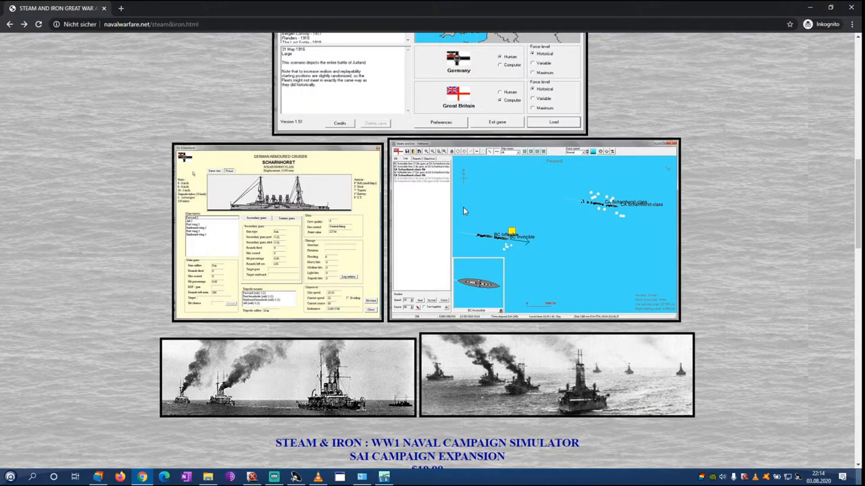
{"action": "scroll", "scroll_direction": "down", "scroll_amount": 3}
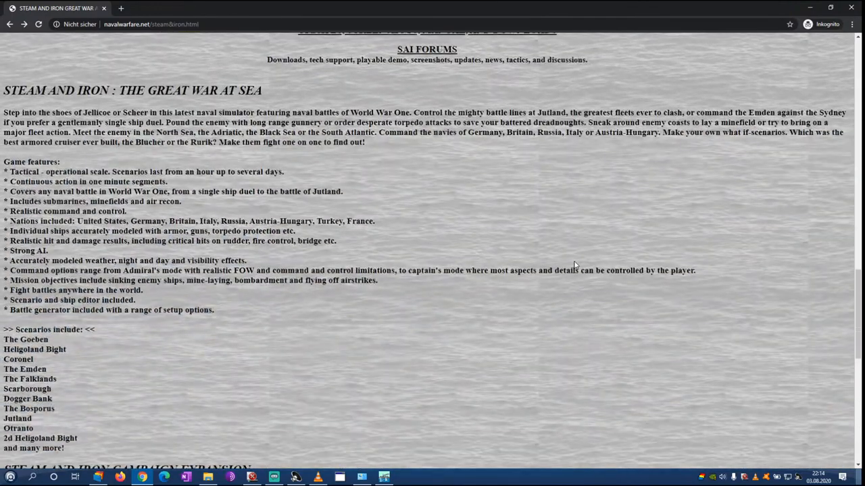
{"action": "mouse_move", "coordinate": [120, 43]}
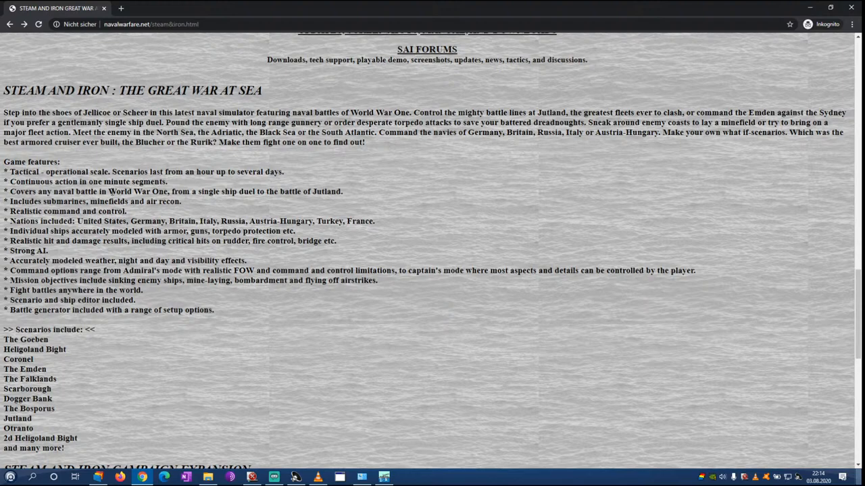
{"action": "mouse_move", "coordinate": [382, 258]}
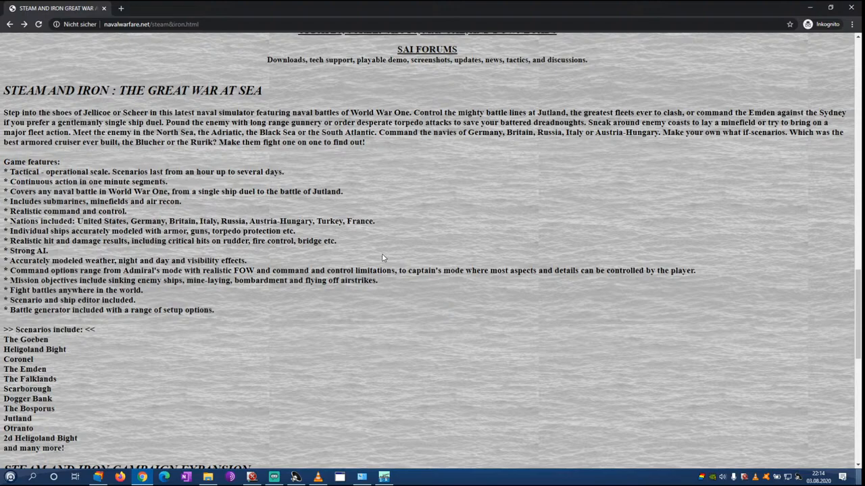
{"action": "scroll", "scroll_direction": "down", "scroll_amount": 3}
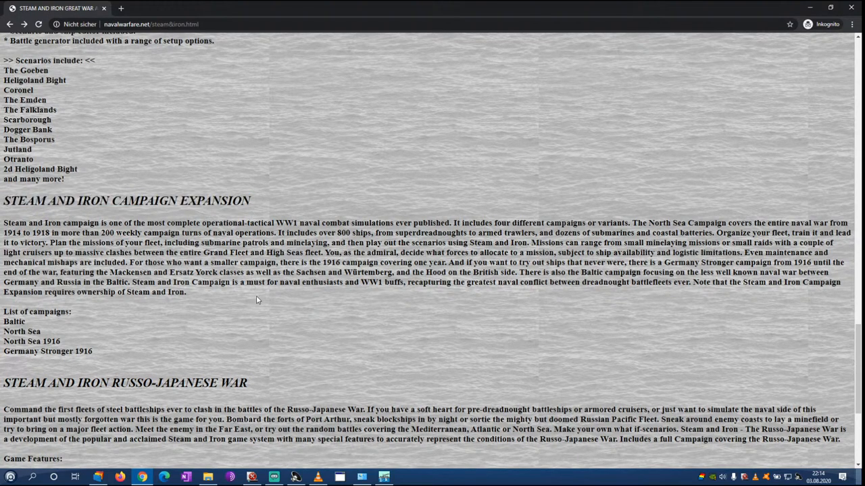
{"action": "left_click", "coordinate": [380, 475]}
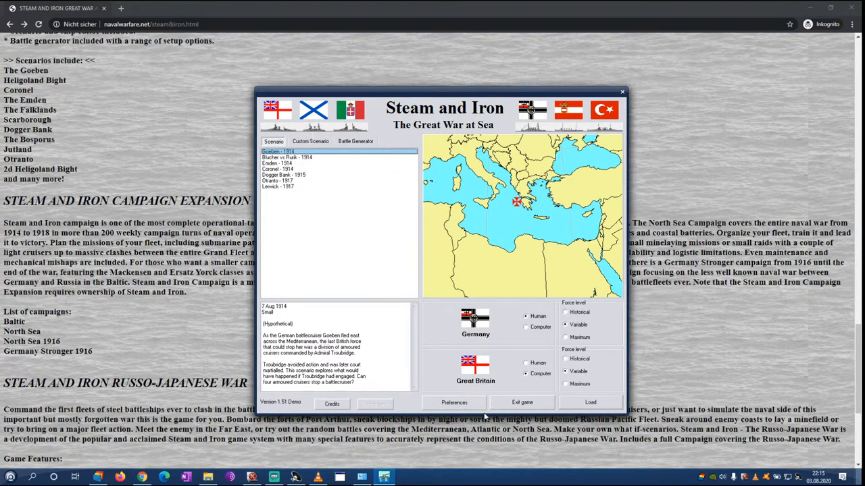
{"action": "left_click", "coordinate": [566, 324]}
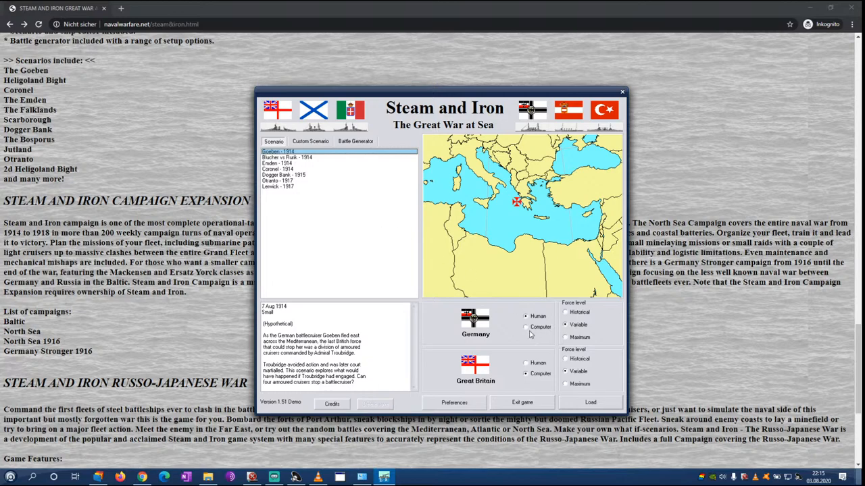
{"action": "left_click", "coordinate": [620, 92]}
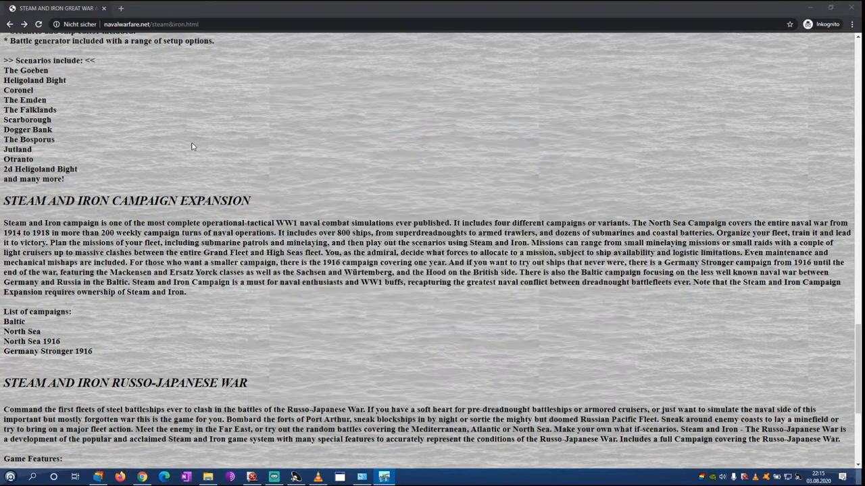
{"action": "left_click_drag", "start_coordinate": [97, 223], "coordinate": [158, 233]}
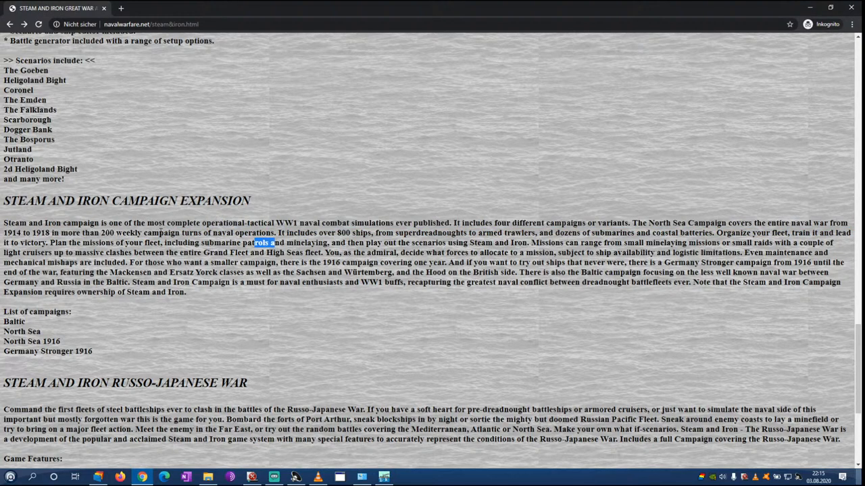
{"action": "mouse_move", "coordinate": [210, 355]}
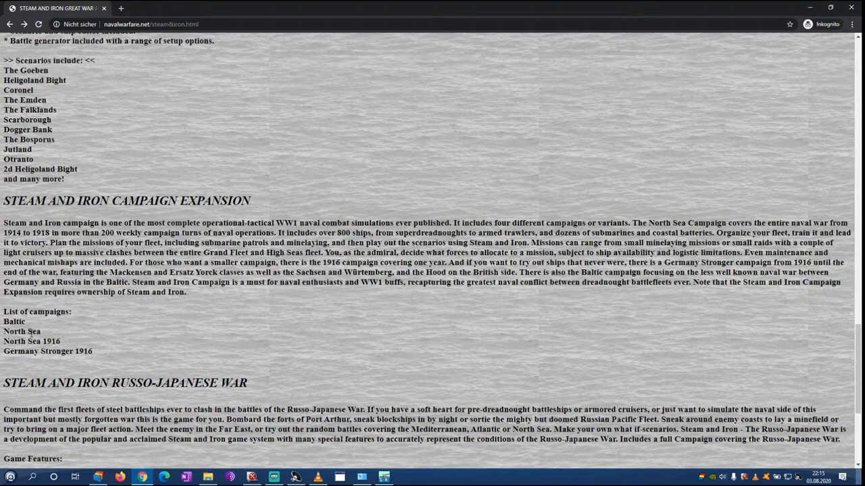
{"action": "double_click", "coordinate": [21, 331]}
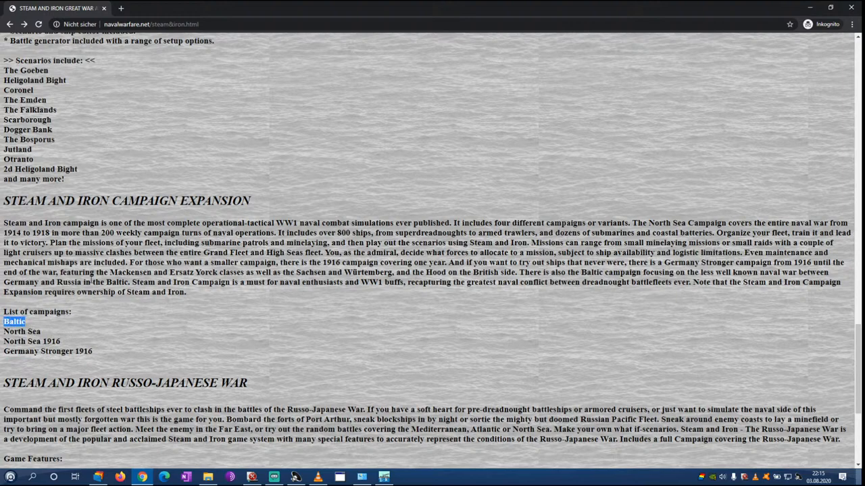
{"action": "mouse_move", "coordinate": [154, 344]}
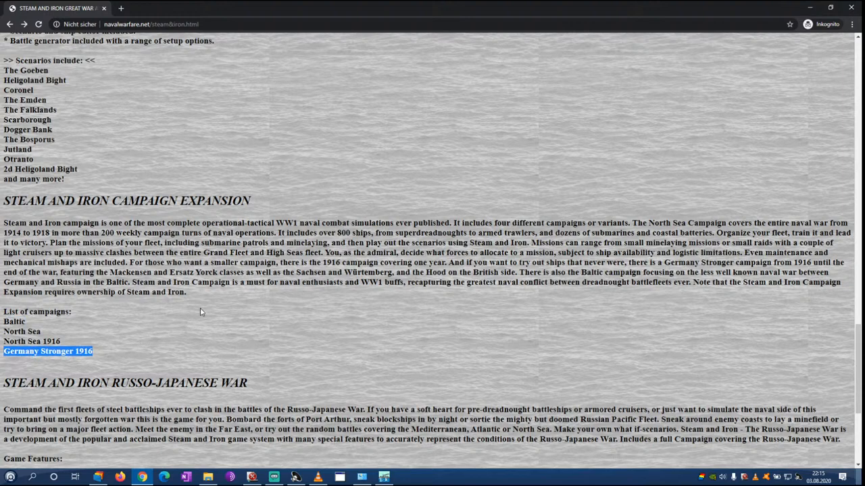
{"action": "mouse_move", "coordinate": [339, 273]}
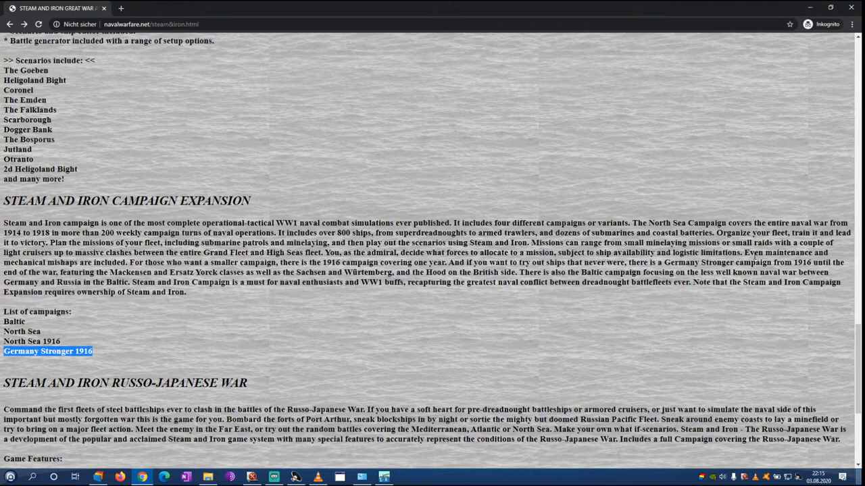
{"action": "scroll", "scroll_direction": "down", "scroll_amount": 3}
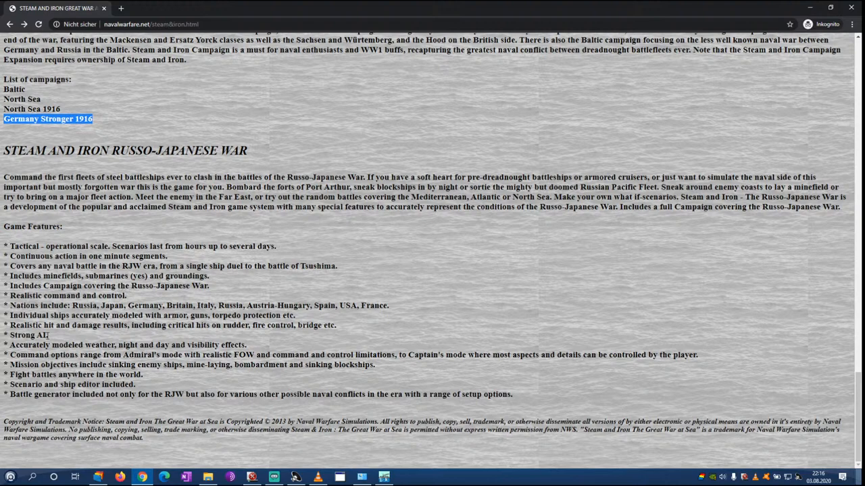
{"action": "mouse_move", "coordinate": [54, 306]}
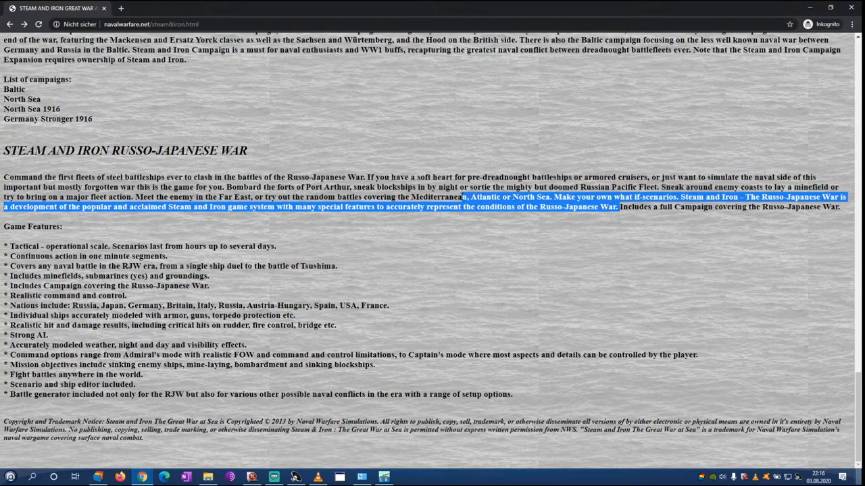
Clear the highlighted paragraph and scroll through the Russo-Japanese War features
{"action": "left_click", "coordinate": [474, 223]}
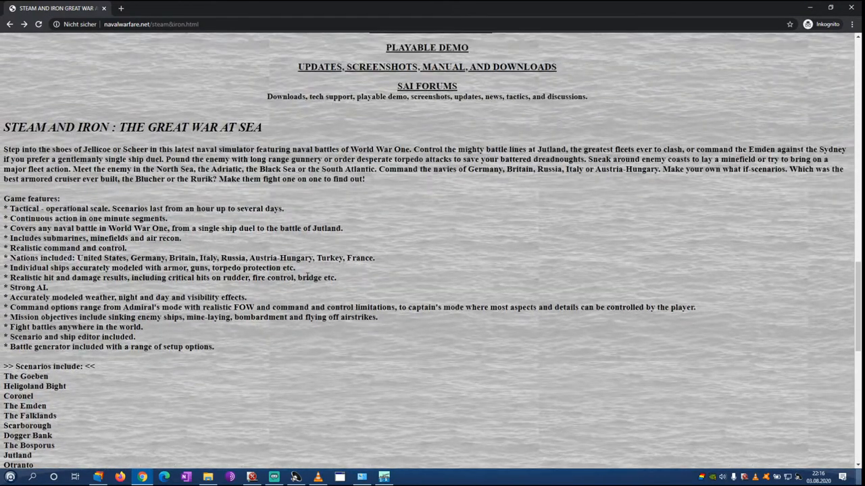
{"action": "scroll", "scroll_direction": "down", "scroll_amount": 3}
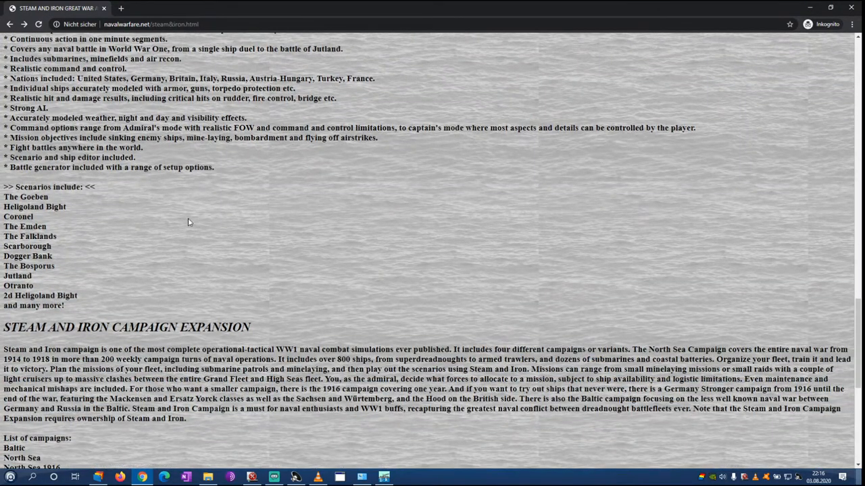
{"action": "scroll", "scroll_direction": "down", "scroll_amount": 3}
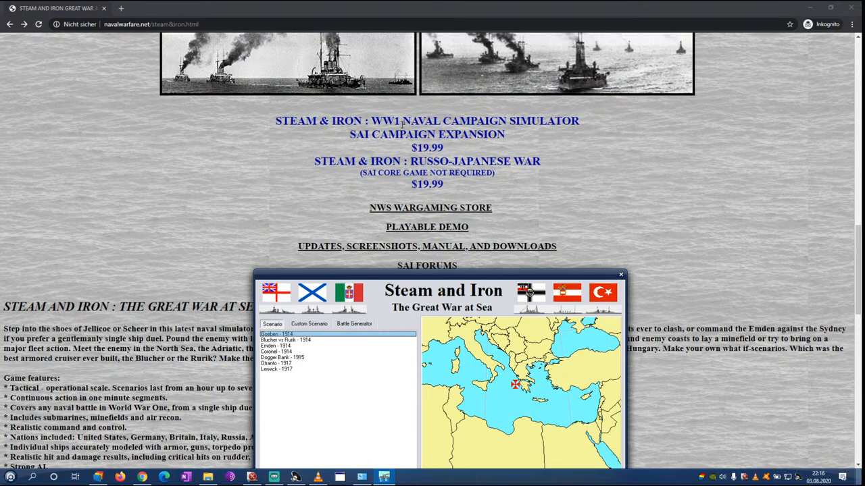
{"action": "mouse_move", "coordinate": [447, 245]}
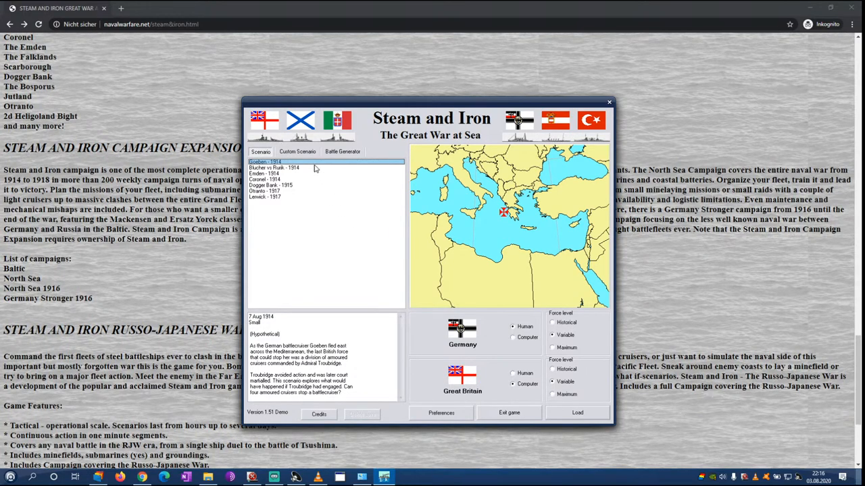
{"action": "mouse_move", "coordinate": [273, 182]}
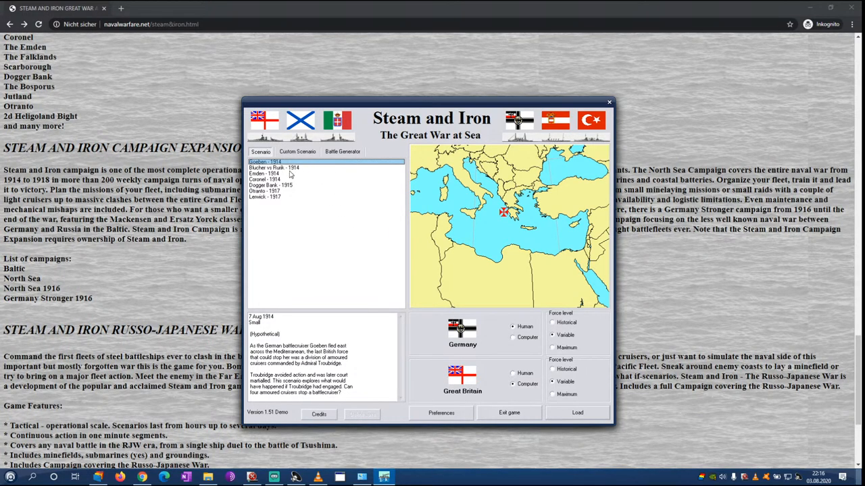
Preview the Dogger Bank, Coronel, Emden and Goeben scenarios in the list
{"action": "left_click", "coordinate": [290, 185]}
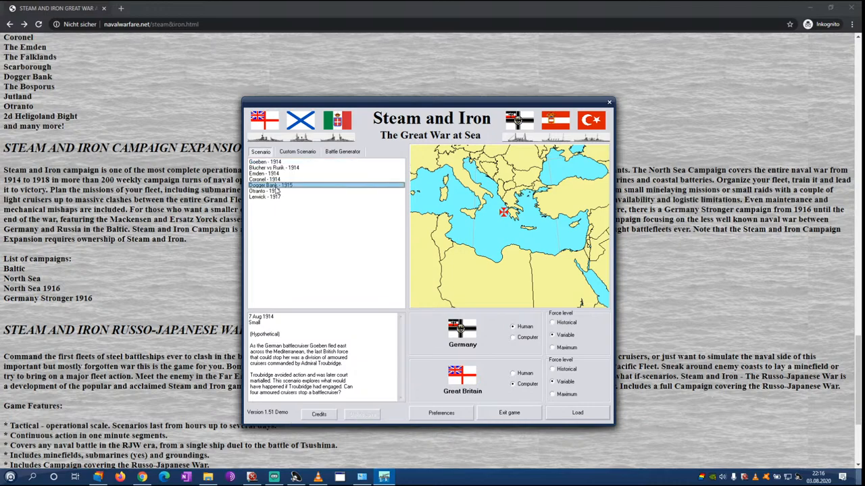
{"action": "left_click", "coordinate": [271, 180]}
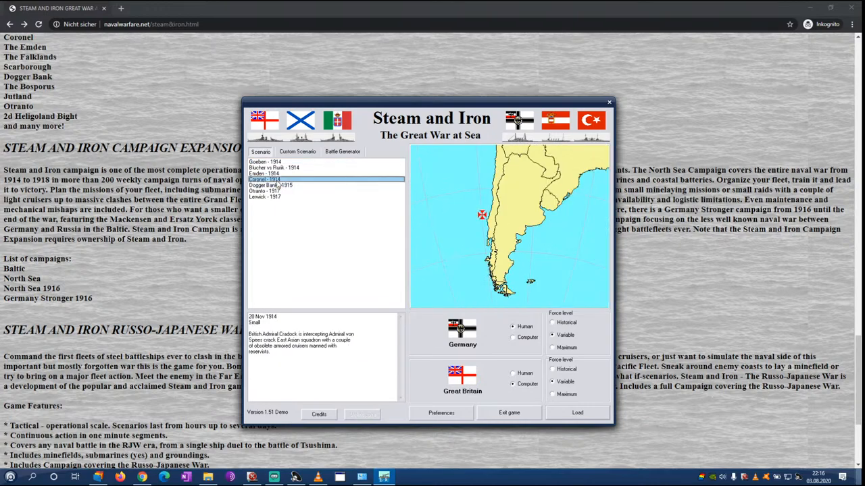
{"action": "left_click", "coordinate": [279, 173]}
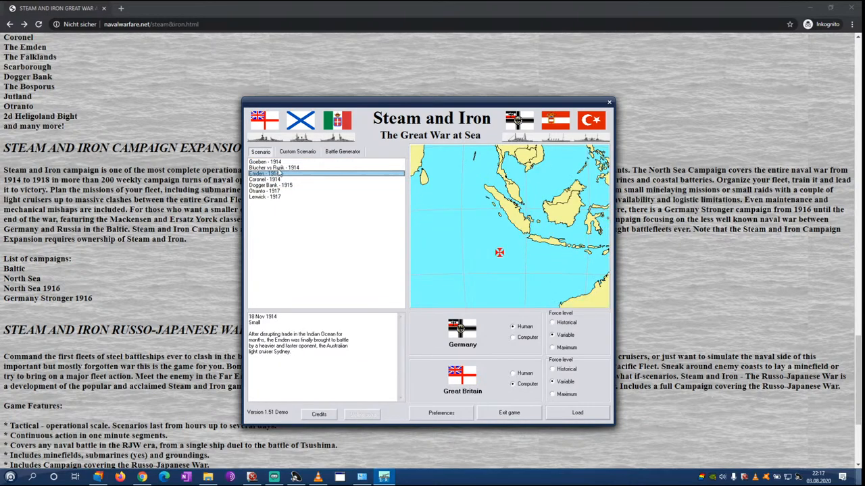
{"action": "left_click", "coordinate": [275, 167]}
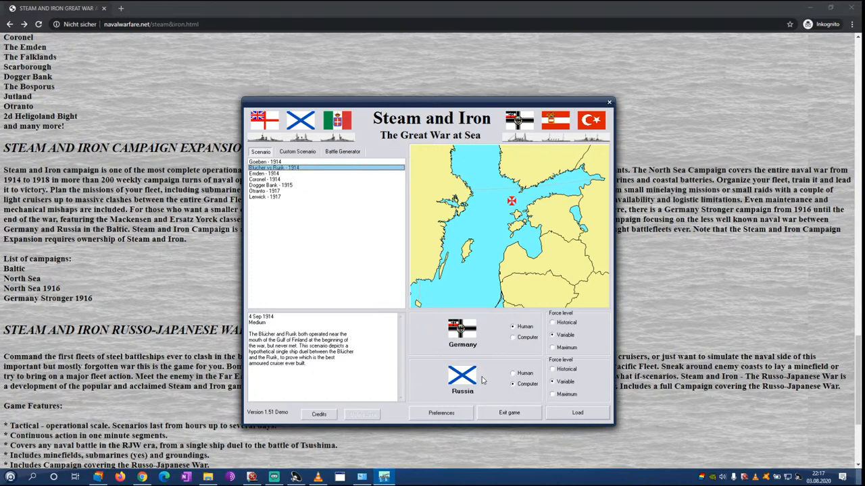
{"action": "left_click", "coordinate": [279, 162]}
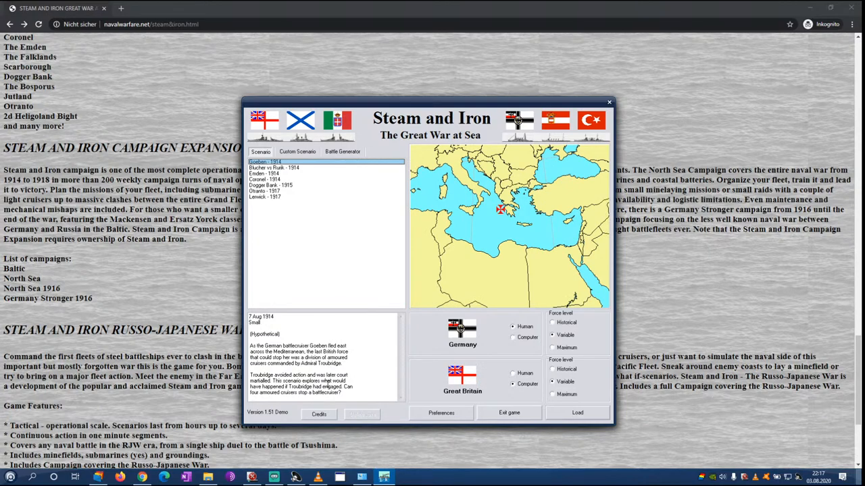
{"action": "left_click", "coordinate": [279, 180]}
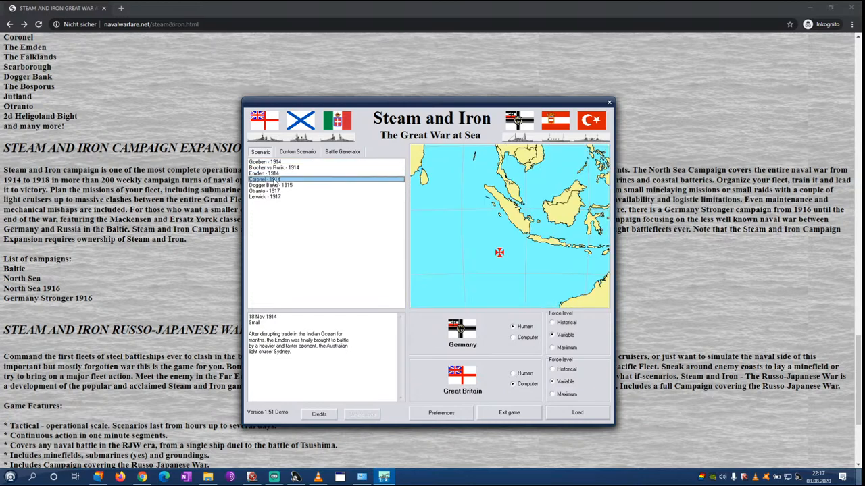
Choose Dogger Bank 1915 with Historical force levels for Germany and Britain
{"action": "left_click", "coordinate": [270, 185]}
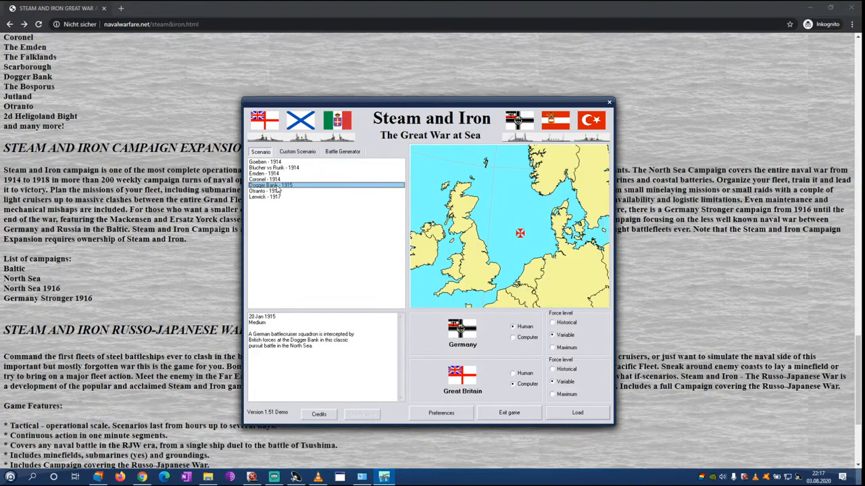
{"action": "mouse_move", "coordinate": [290, 347]}
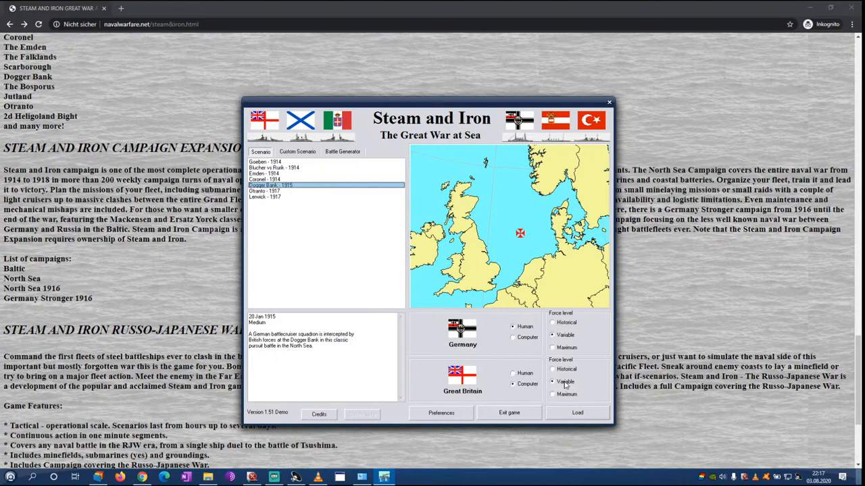
{"action": "left_click", "coordinate": [552, 323]}
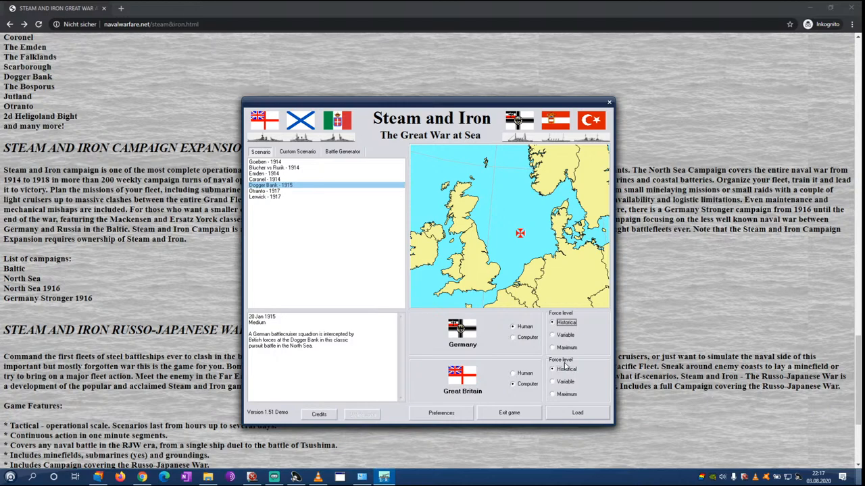
{"action": "left_click", "coordinate": [440, 413]}
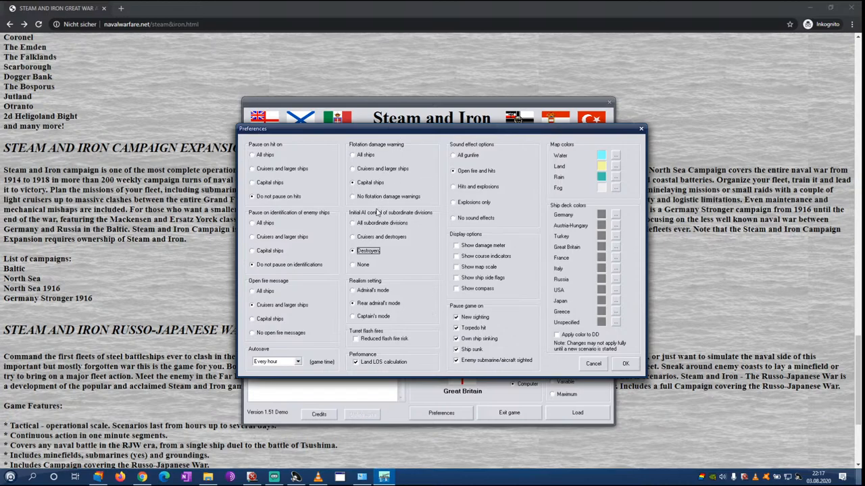
{"action": "mouse_move", "coordinate": [387, 220]}
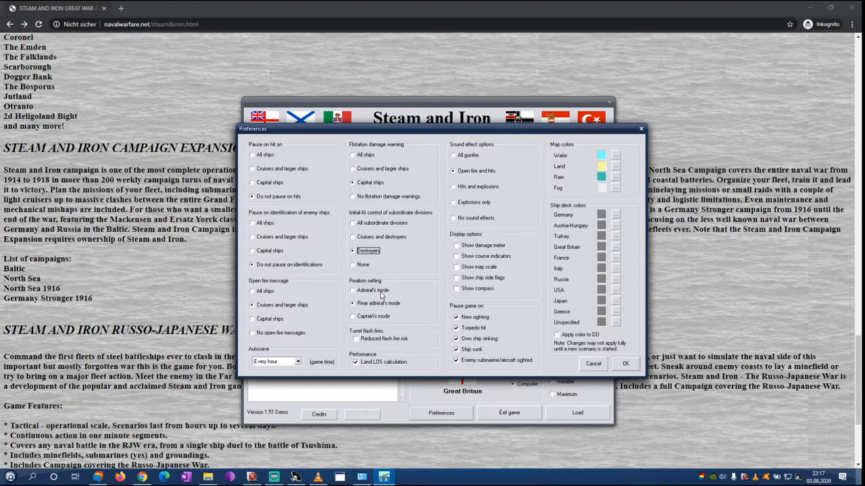
{"action": "left_click", "coordinate": [352, 290]}
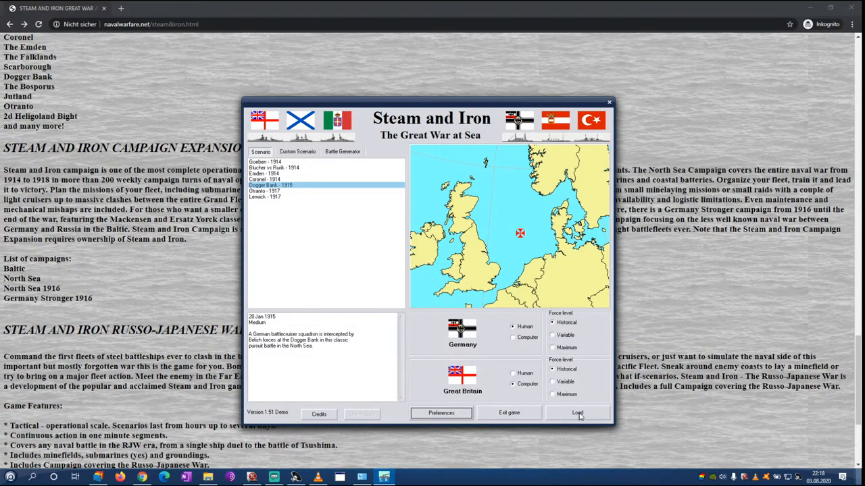
Pick the North Sea 1914-1918 generated battle, keep year 1914, then cancel
{"action": "left_click", "coordinate": [343, 152]}
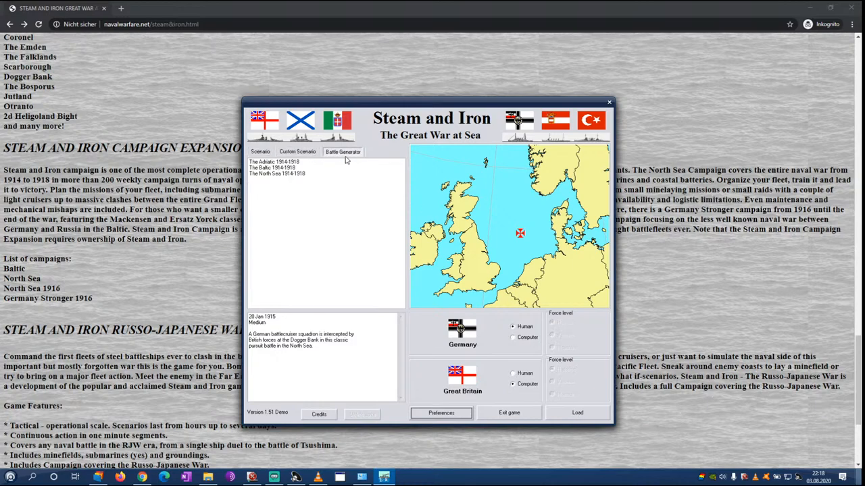
{"action": "left_click", "coordinate": [281, 173]}
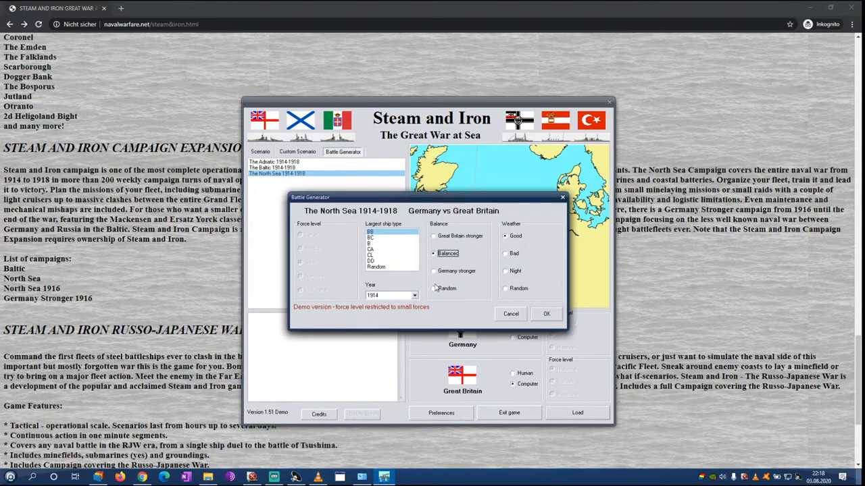
{"action": "left_click", "coordinate": [413, 295]}
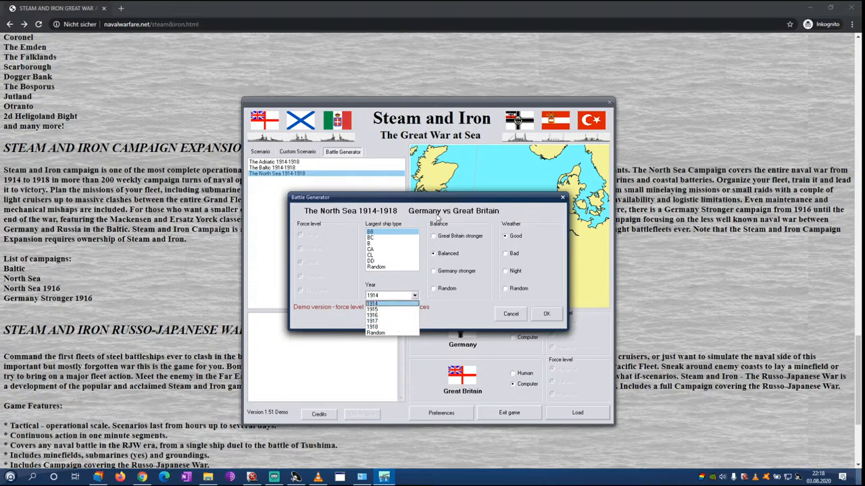
{"action": "left_click", "coordinate": [386, 295]}
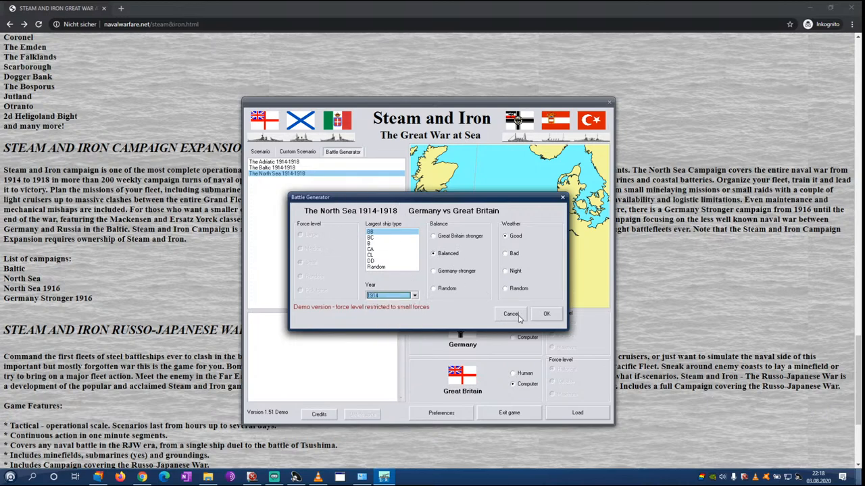
{"action": "left_click", "coordinate": [511, 313]}
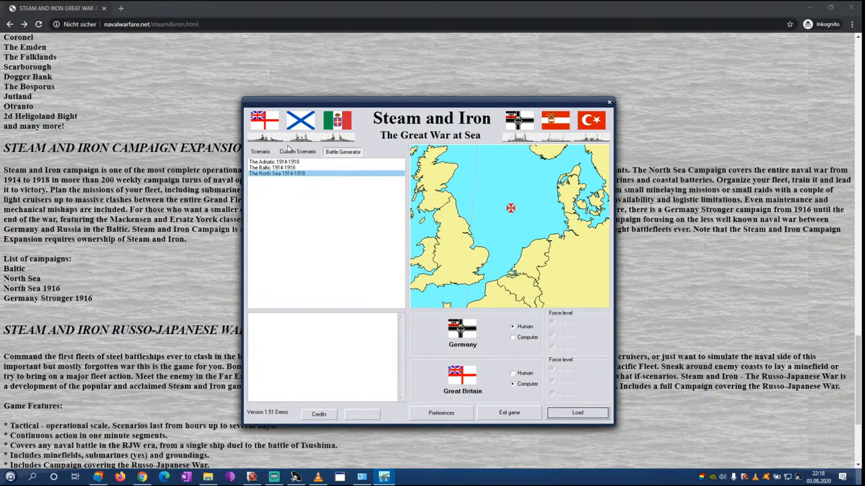
Select the Otranto 1917 scenario, review its description and load it
{"action": "left_click", "coordinate": [256, 151]}
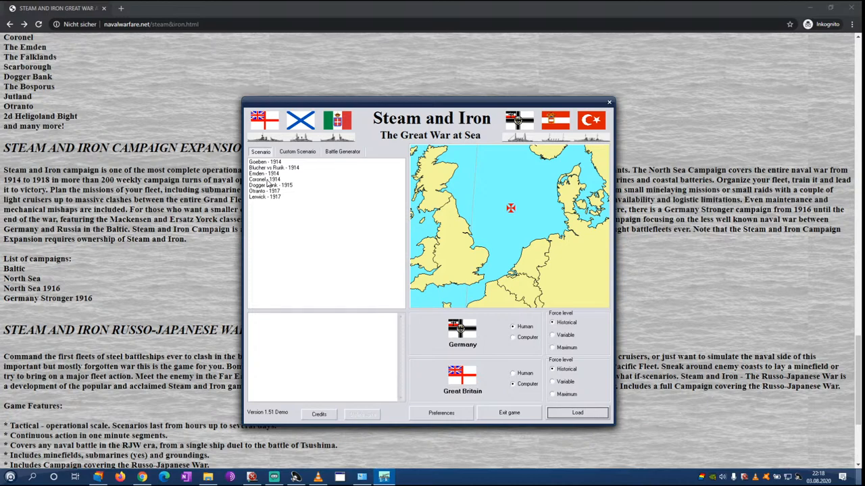
{"action": "left_click", "coordinate": [278, 191]}
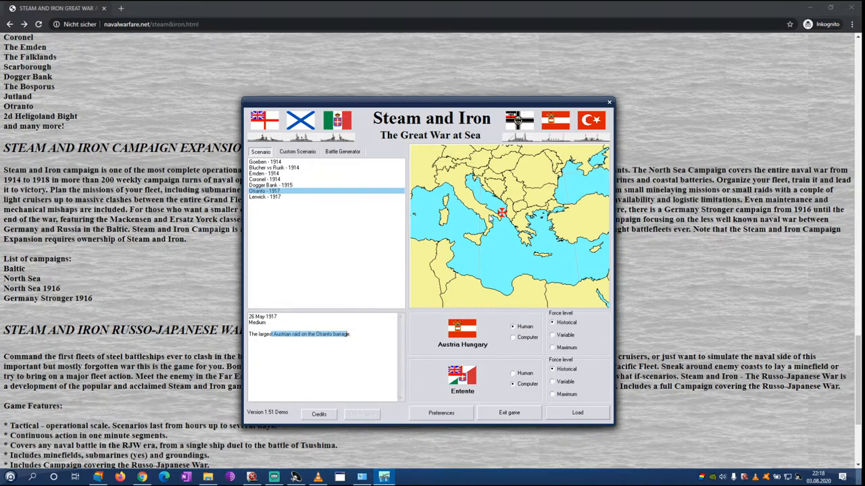
{"action": "left_click", "coordinate": [349, 353]}
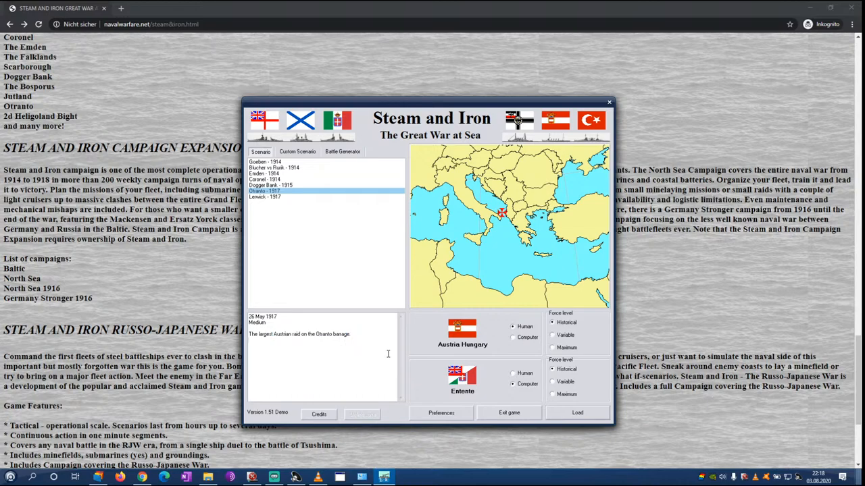
{"action": "mouse_move", "coordinate": [523, 355]}
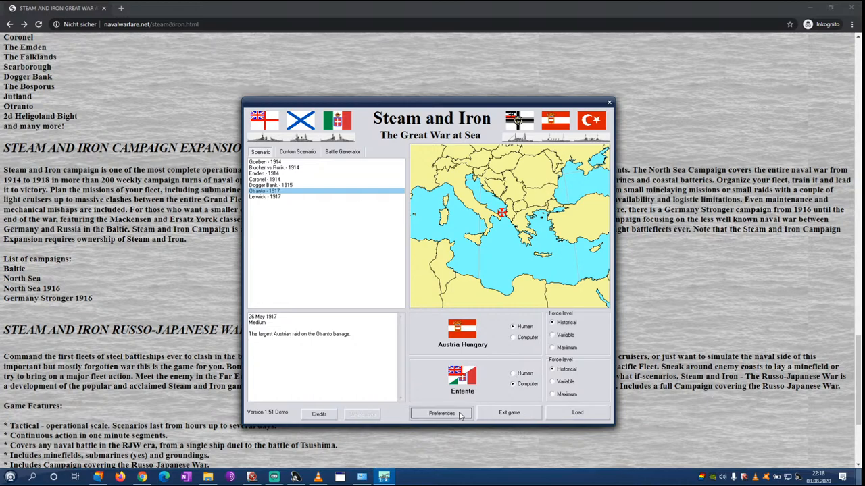
{"action": "left_click", "coordinate": [577, 413]}
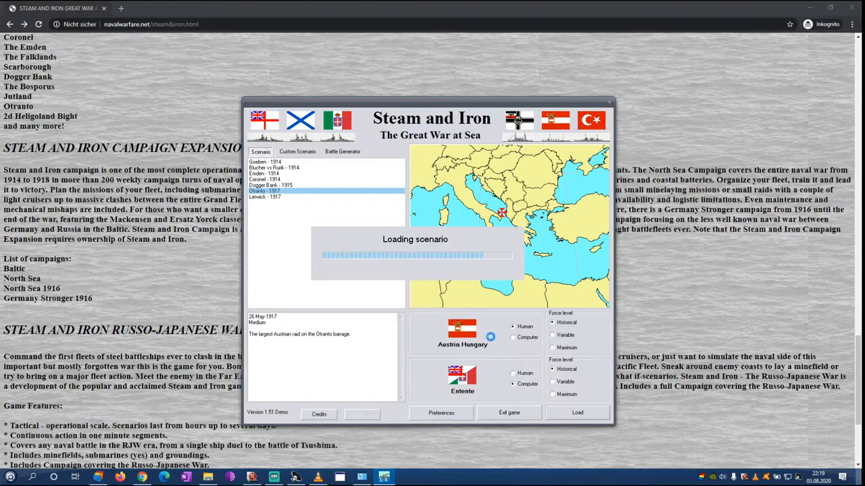
{"action": "left_click", "coordinate": [577, 413]}
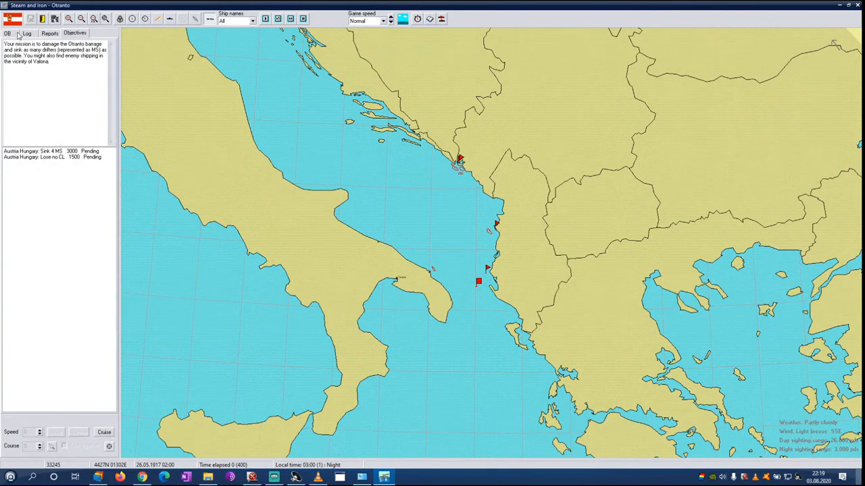
{"action": "left_click", "coordinate": [10, 33]}
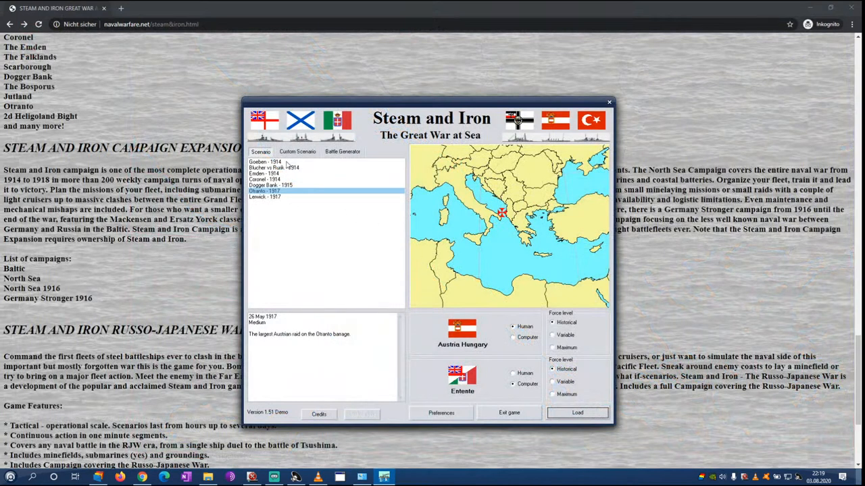
Select Dogger Bank 1915 and load the battle
{"action": "left_click", "coordinate": [283, 184]}
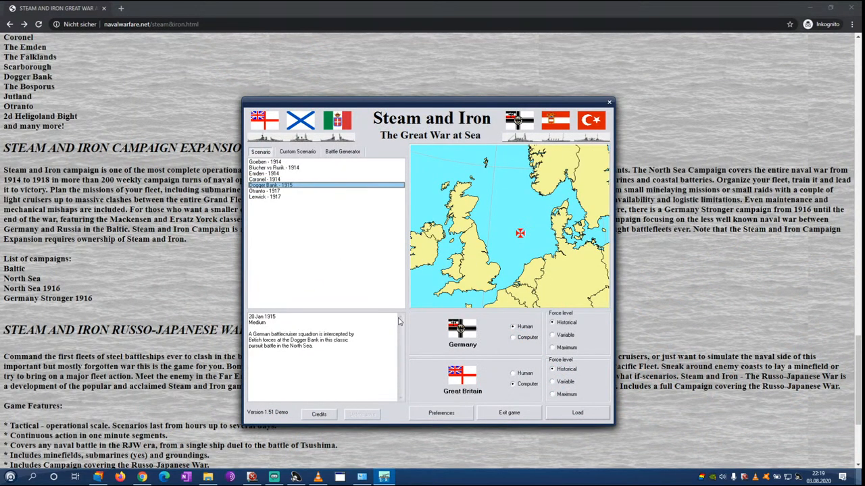
{"action": "mouse_move", "coordinate": [565, 415]}
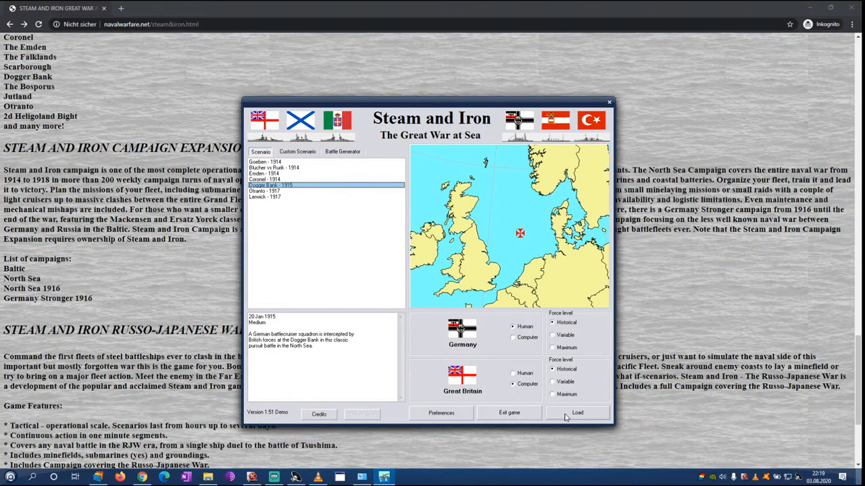
{"action": "left_click", "coordinate": [577, 413]}
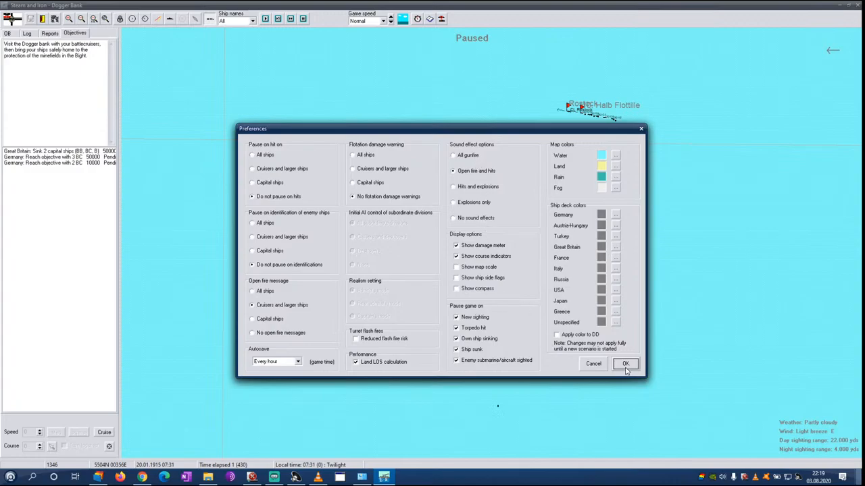
Confirm preferences and cycle through Derfflinger, Blücher and Kolberg details to reach CL Rostock
{"action": "left_click", "coordinate": [625, 364]}
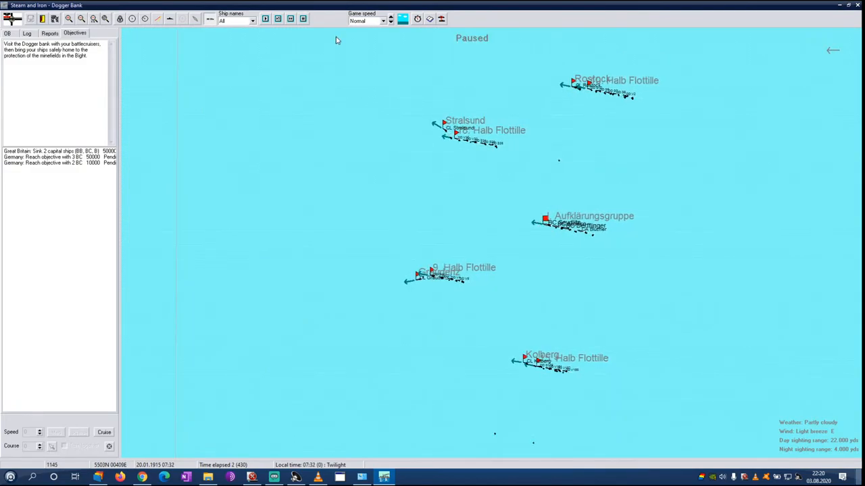
{"action": "mouse_move", "coordinate": [379, 56]}
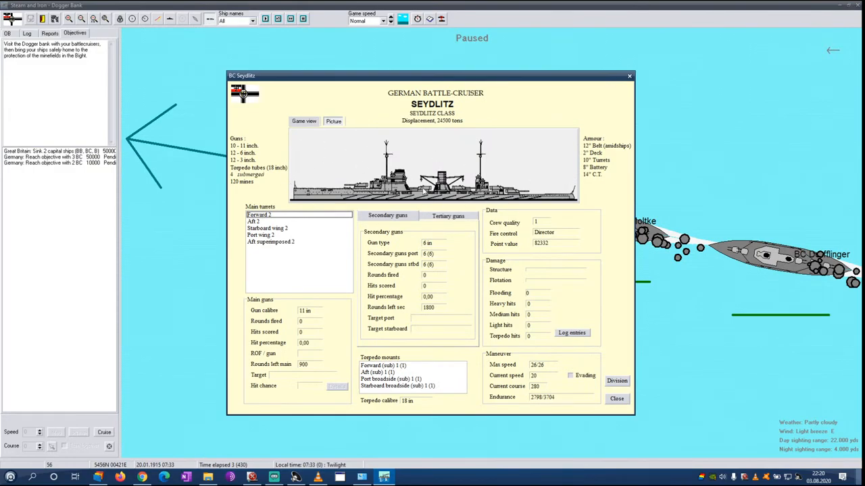
{"action": "mouse_move", "coordinate": [484, 218]}
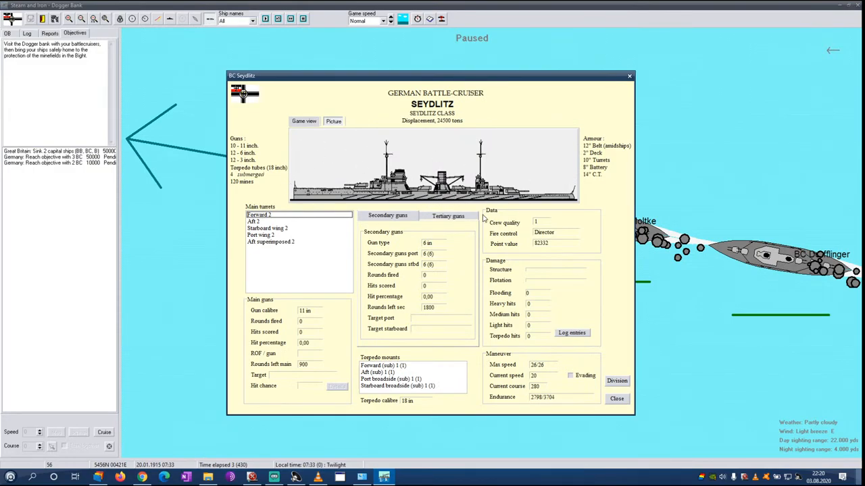
{"action": "left_click", "coordinate": [616, 398]}
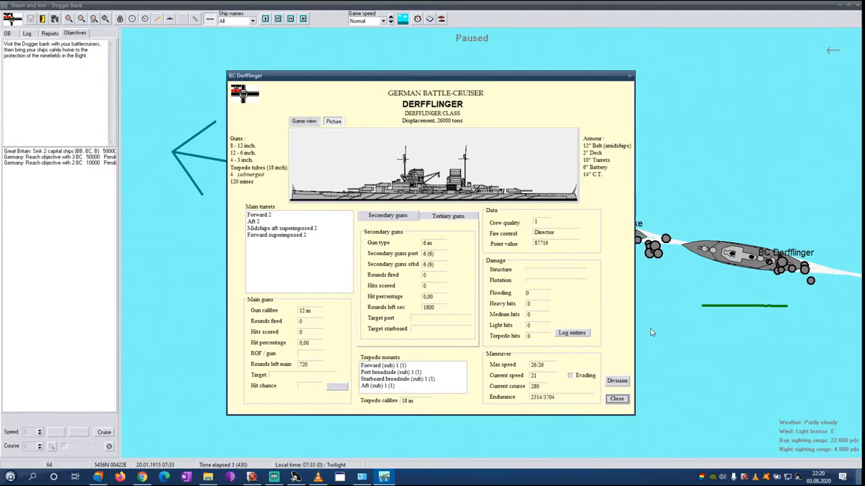
{"action": "left_click", "coordinate": [617, 398]}
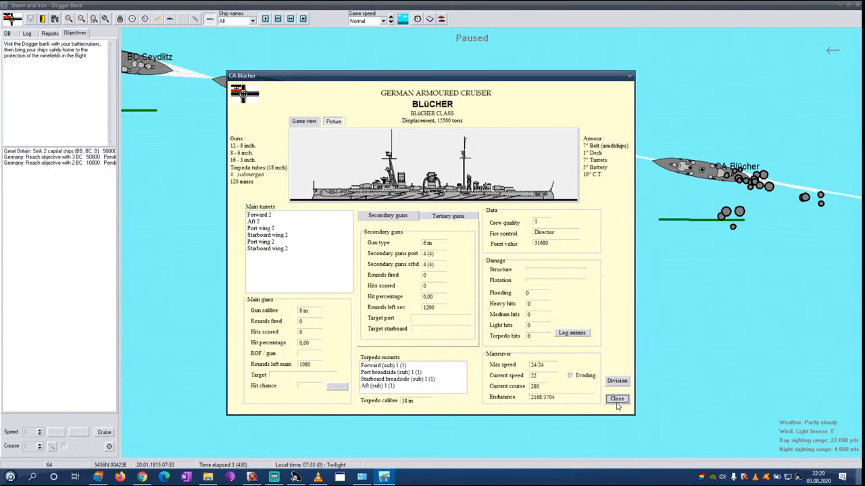
{"action": "left_click", "coordinate": [617, 399]}
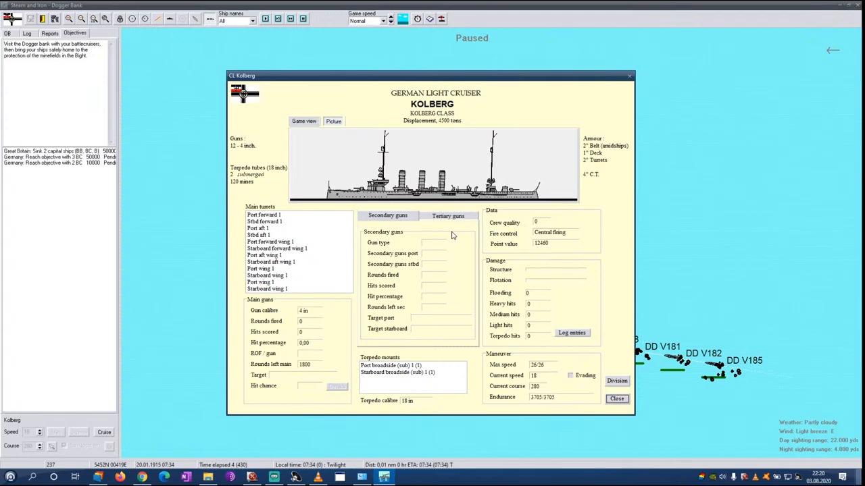
{"action": "mouse_move", "coordinate": [617, 399]}
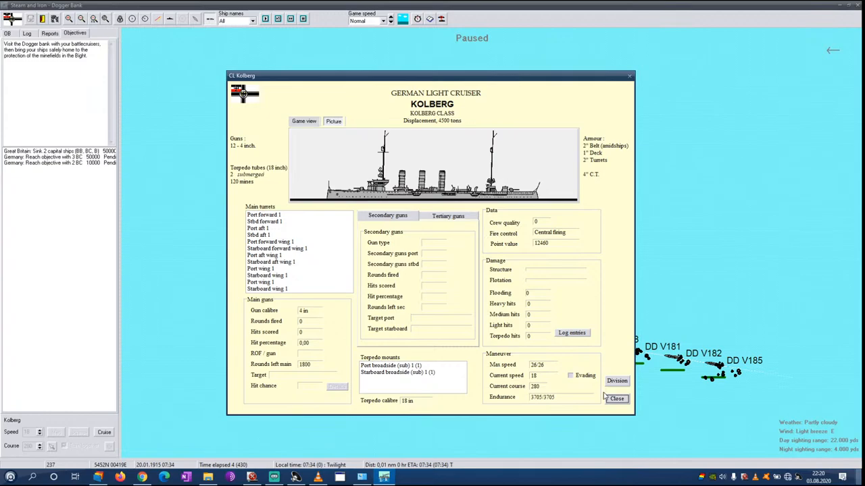
{"action": "left_click", "coordinate": [616, 399]}
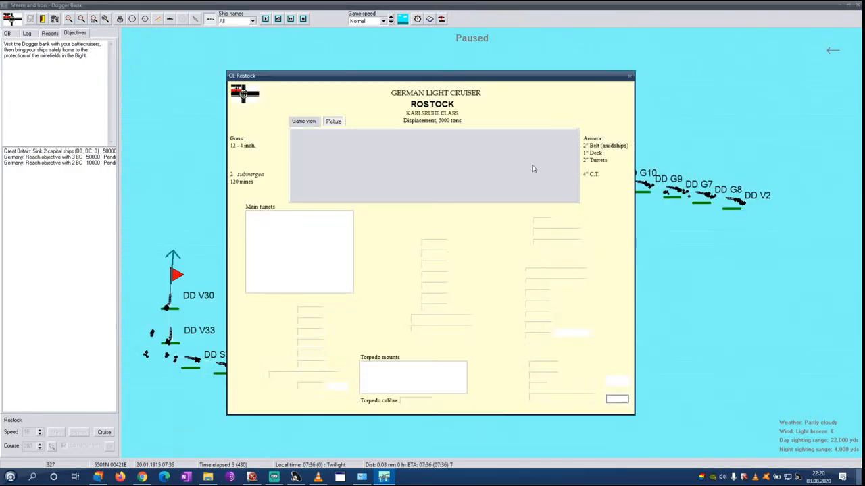
Close the CL Rostock ship record
{"action": "left_click", "coordinate": [626, 76]}
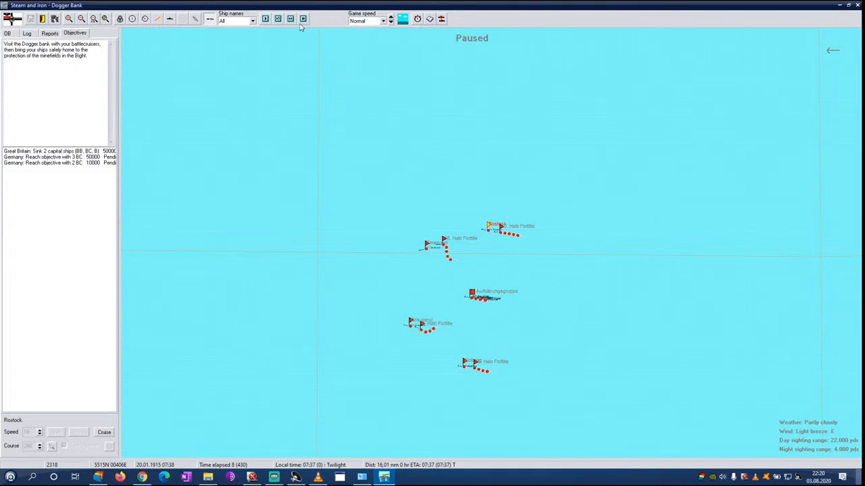
{"action": "mouse_move", "coordinate": [194, 21]}
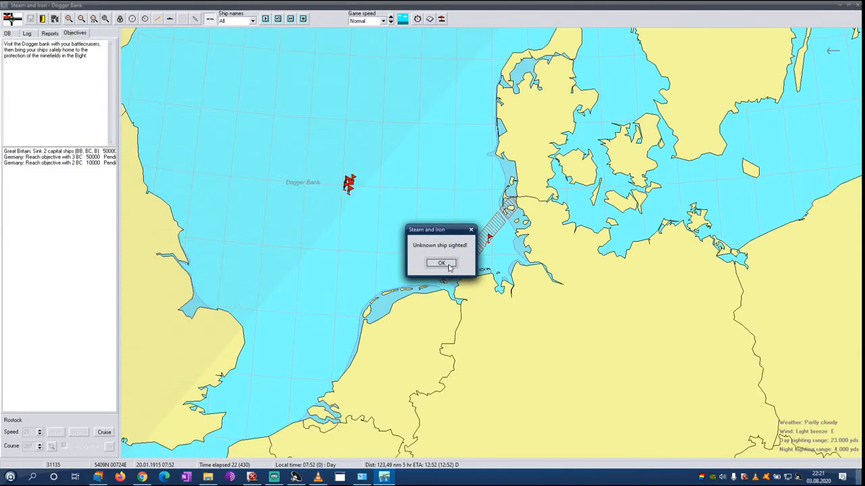
Acknowledge the 'Unknown ship sighted!' popup
{"action": "left_click", "coordinate": [440, 263]}
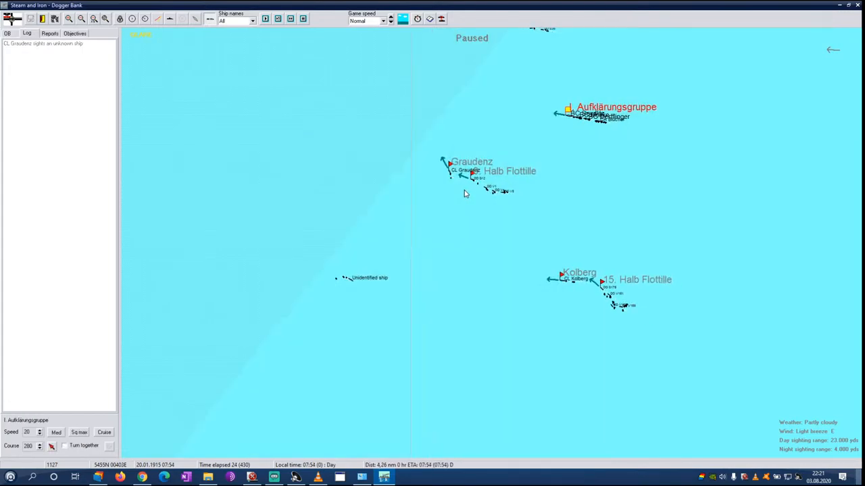
{"action": "mouse_move", "coordinate": [563, 135]}
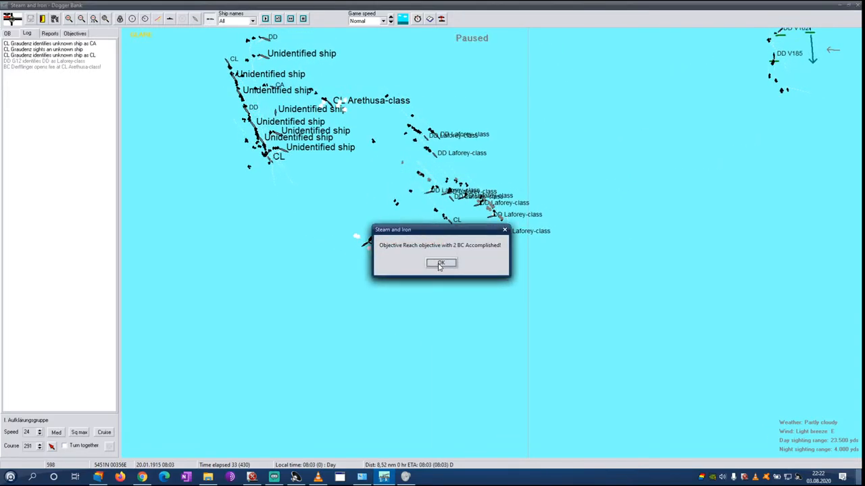
Dismiss the two-battlecruiser objective accomplished notice
{"action": "left_click", "coordinate": [442, 262]}
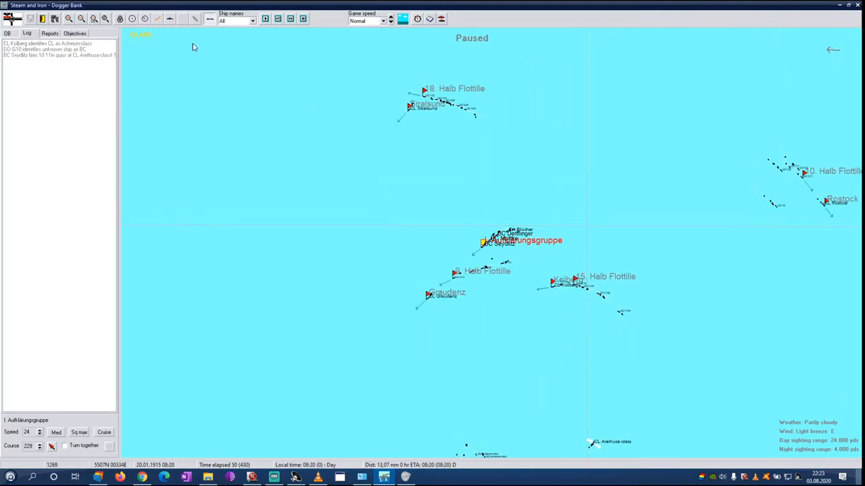
{"action": "mouse_move", "coordinate": [158, 19]}
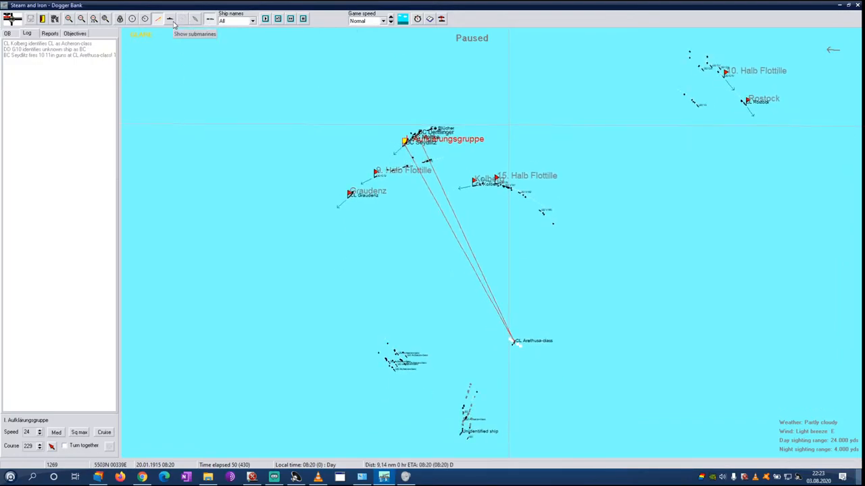
{"action": "mouse_move", "coordinate": [196, 19]}
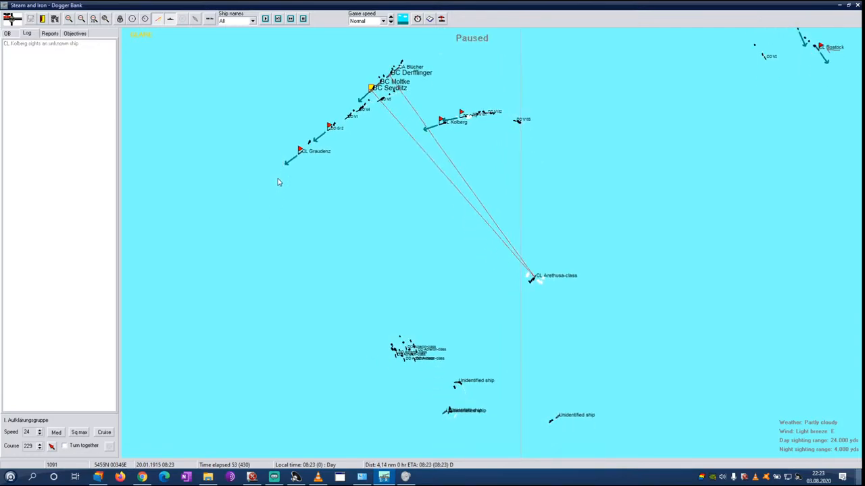
Turn on the sighting range and gun range circles around the ships
{"action": "left_click", "coordinate": [134, 19]}
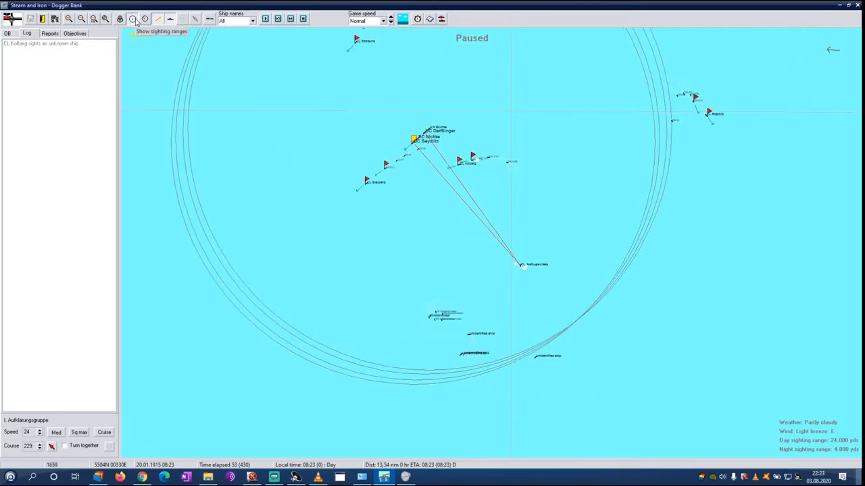
{"action": "left_click", "coordinate": [130, 19]}
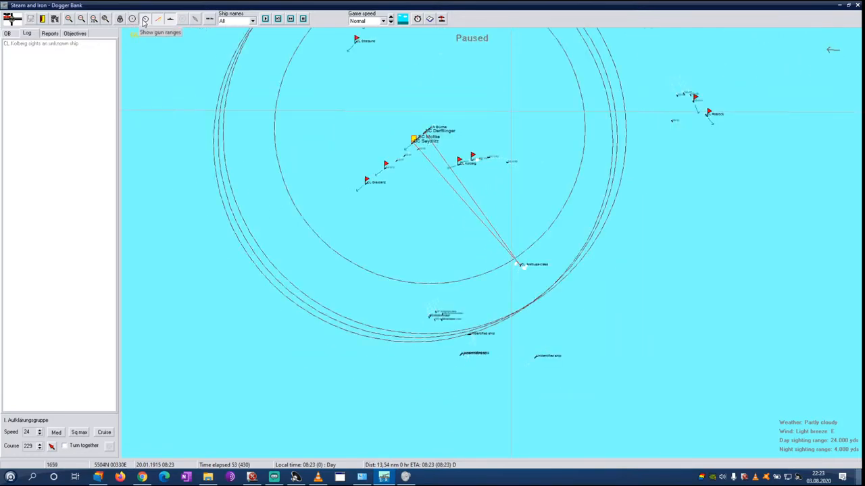
{"action": "left_click", "coordinate": [141, 19]}
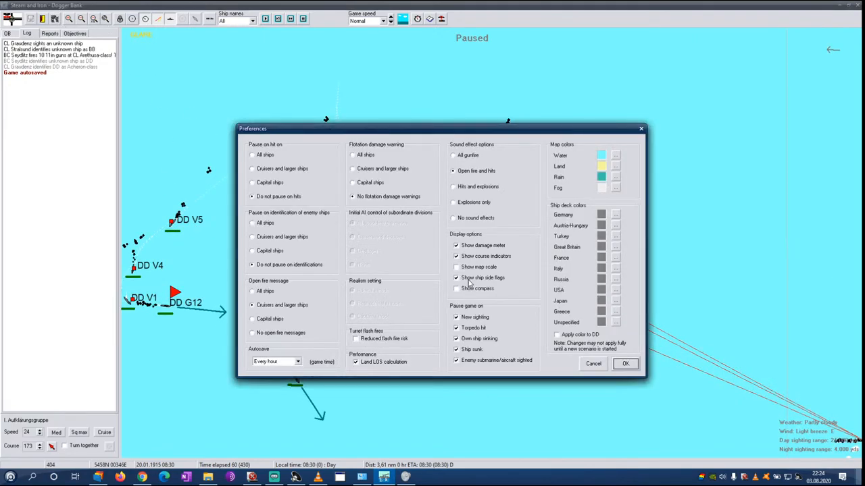
Uncheck Show ship side flags under Display options in Preferences
{"action": "left_click", "coordinate": [456, 278]}
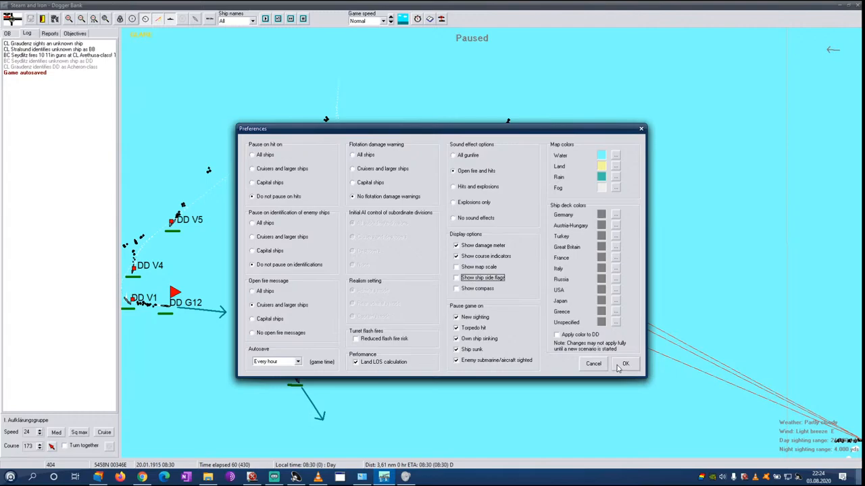
Confirm the Preferences dialog to apply the ship side flags change
{"action": "left_click", "coordinate": [626, 364]}
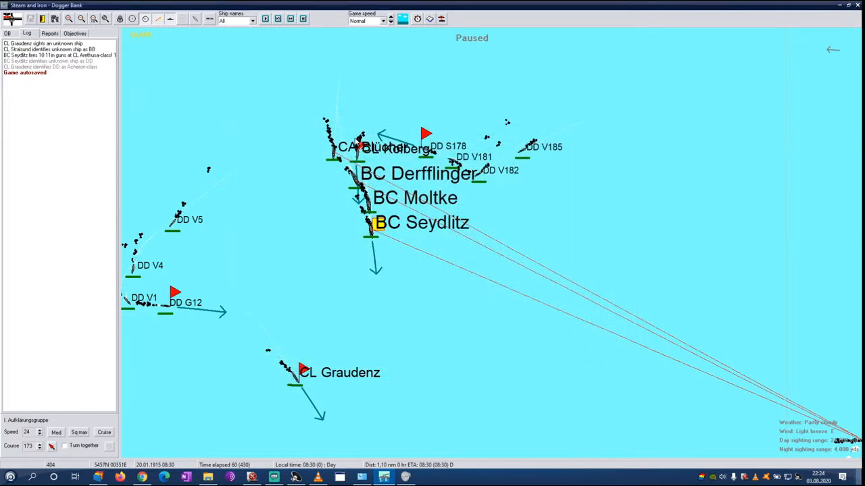
{"action": "mouse_move", "coordinate": [169, 20]}
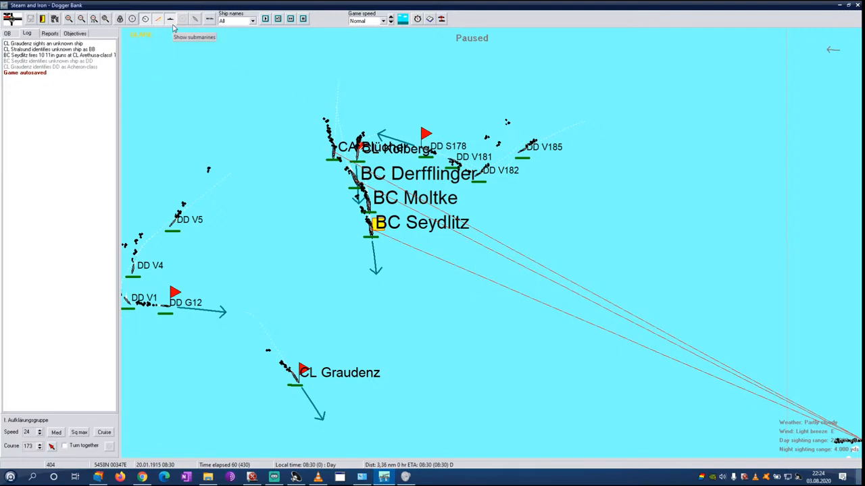
{"action": "mouse_move", "coordinate": [196, 19]}
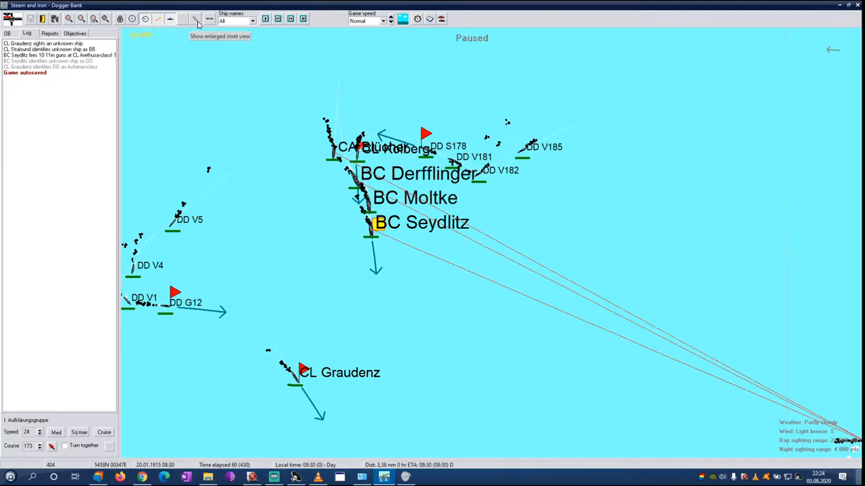
Show the enlarged BC Seydlitz inset view at bottom left
{"action": "left_click", "coordinate": [195, 19]}
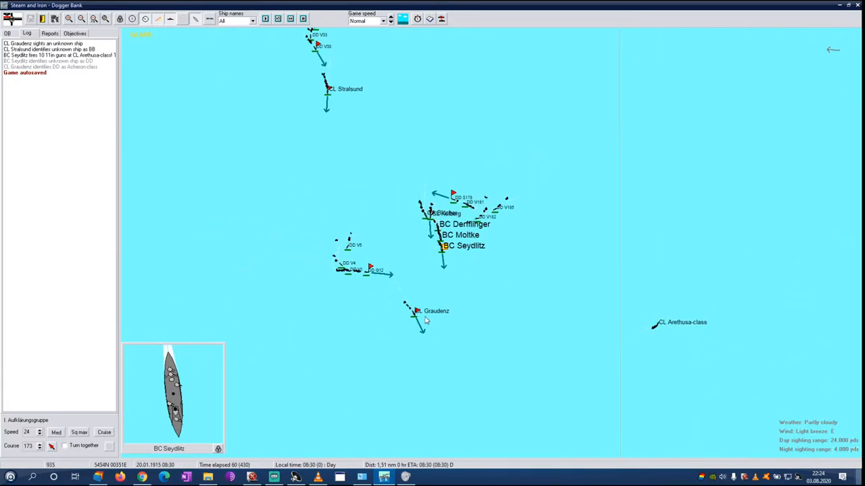
{"action": "left_click", "coordinate": [166, 19]}
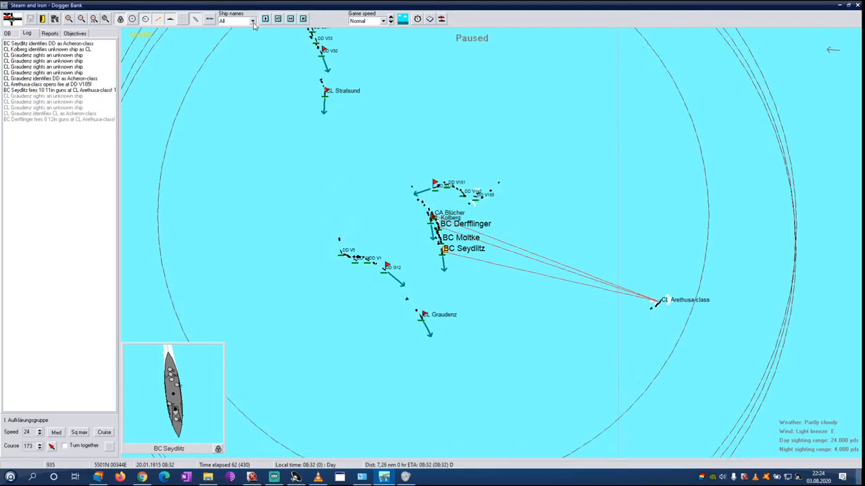
Set the Ship names labels to Type, then to Type no DD
{"action": "left_click", "coordinate": [250, 21]}
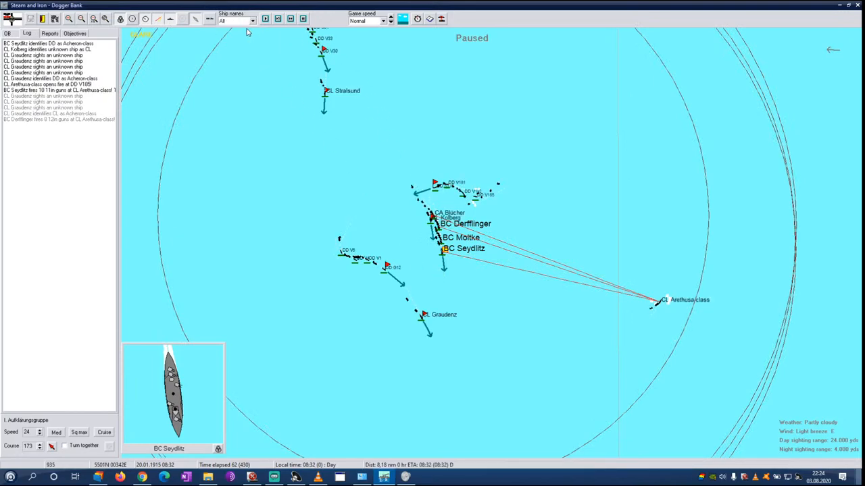
{"action": "left_click", "coordinate": [259, 20]}
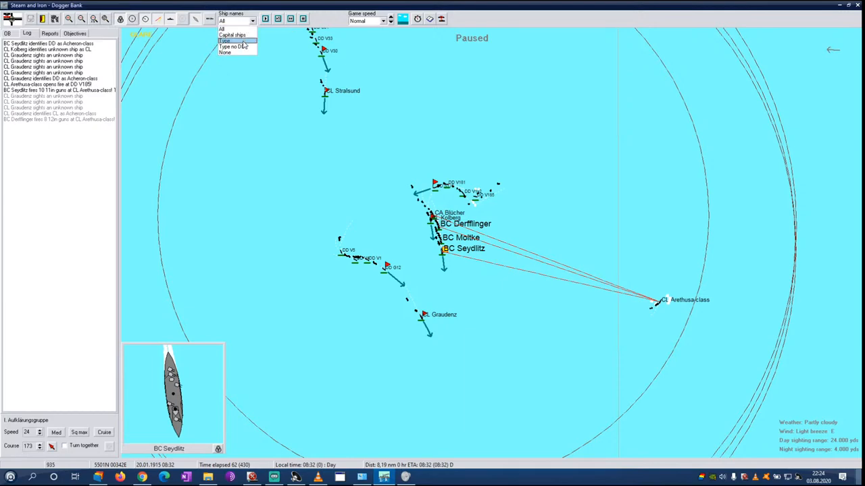
{"action": "left_click", "coordinate": [226, 41]}
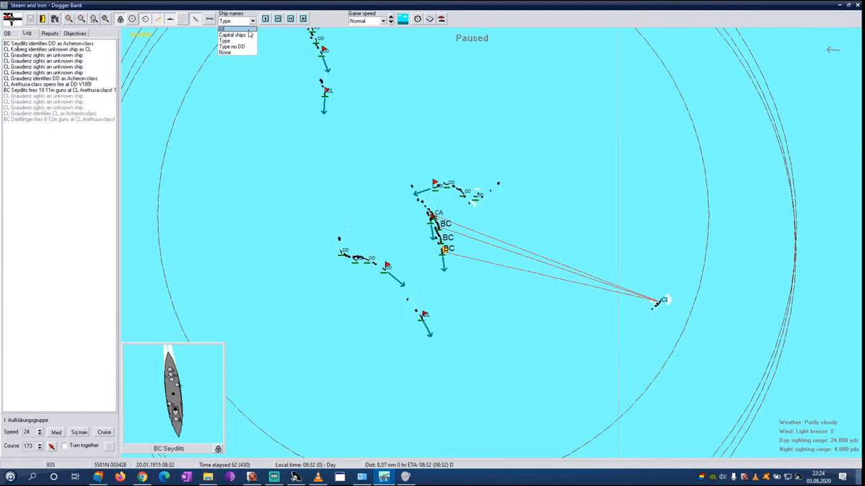
{"action": "left_click", "coordinate": [233, 47]}
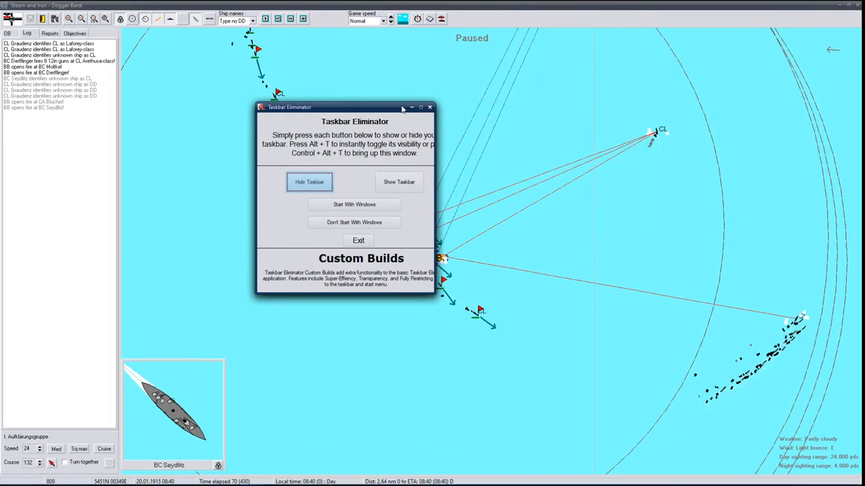
Close the Taskbar Eliminator window so the battle continues
{"action": "left_click", "coordinate": [429, 107]}
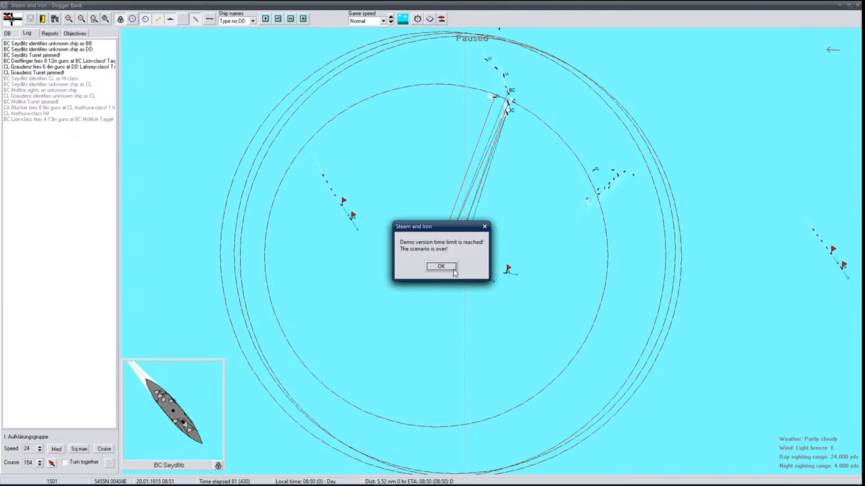
Acknowledge the demo time limit, close the Dogger Bank results, and leave the scenario
{"action": "left_click", "coordinate": [442, 266]}
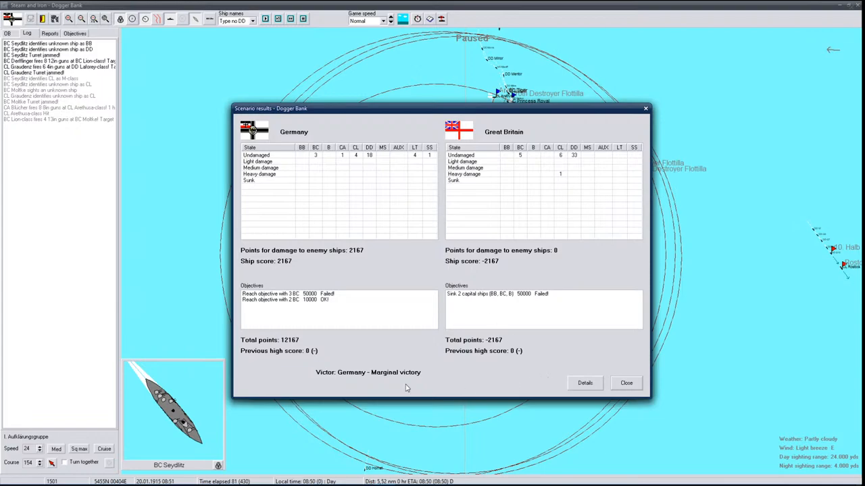
{"action": "left_click", "coordinate": [624, 383]}
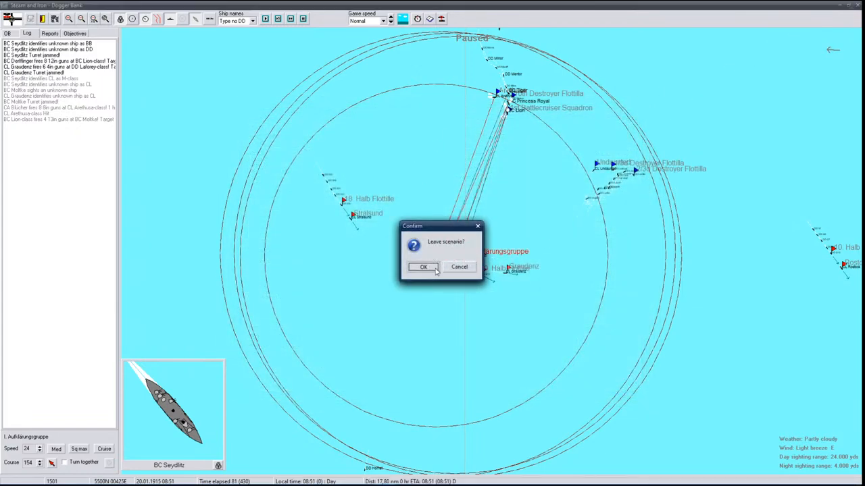
{"action": "left_click", "coordinate": [423, 267]}
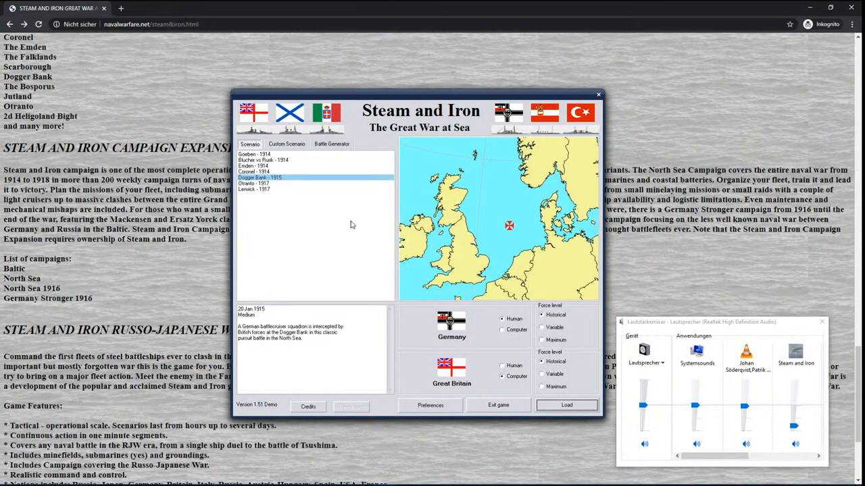
{"action": "mouse_move", "coordinate": [395, 136]}
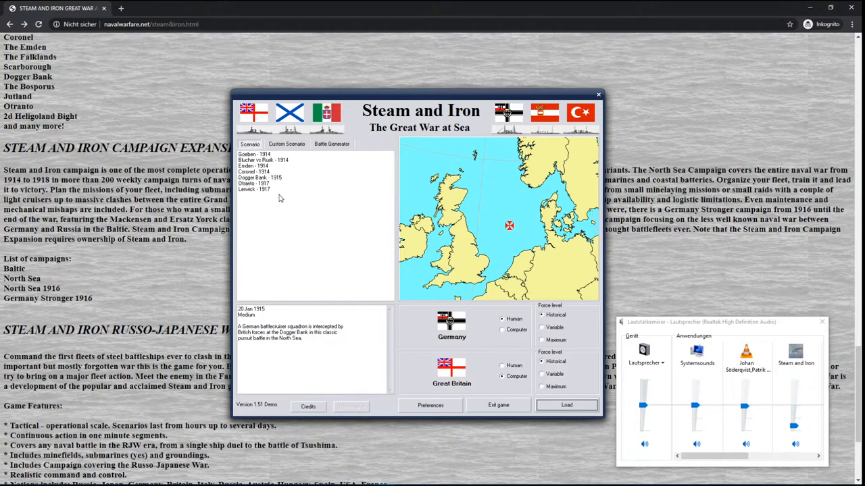
Preview Coronel 1914 and Goeben 1914, then select Otranto 1917
{"action": "left_click", "coordinate": [264, 173]}
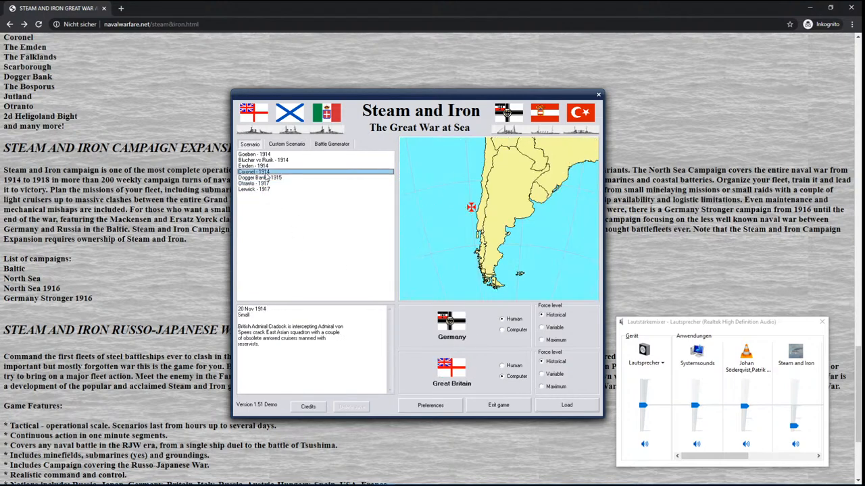
{"action": "left_click", "coordinate": [268, 153]}
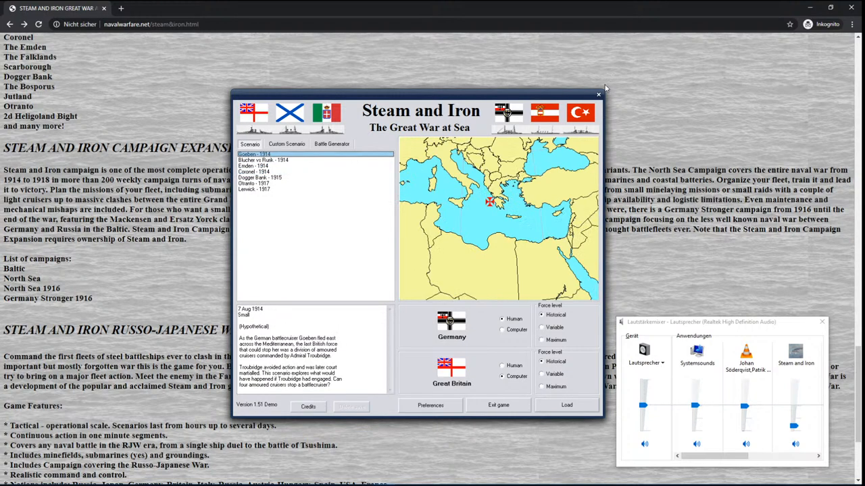
{"action": "left_click", "coordinate": [254, 189]}
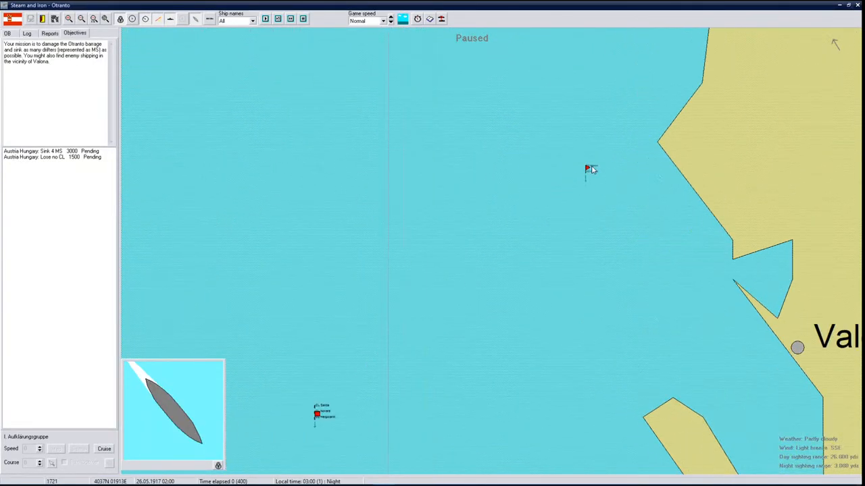
Open the ship information window for the light cruiser CL Novara
{"action": "left_click", "coordinate": [315, 415]}
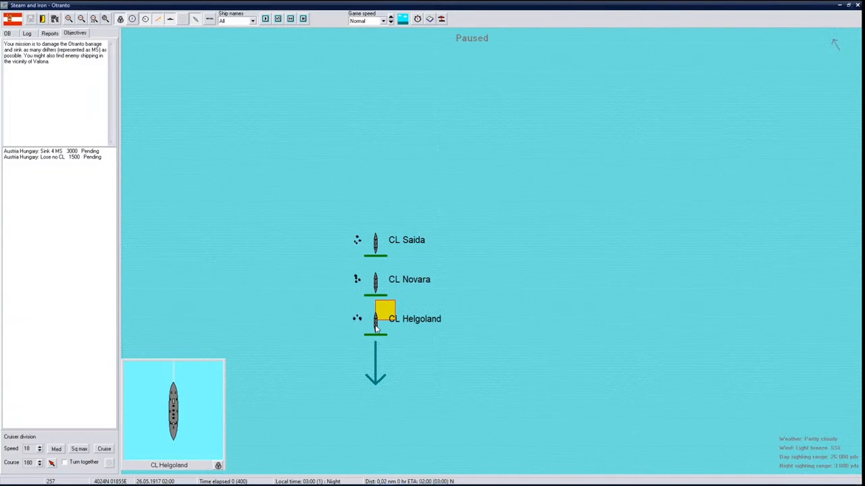
{"action": "double_click", "coordinate": [375, 318]}
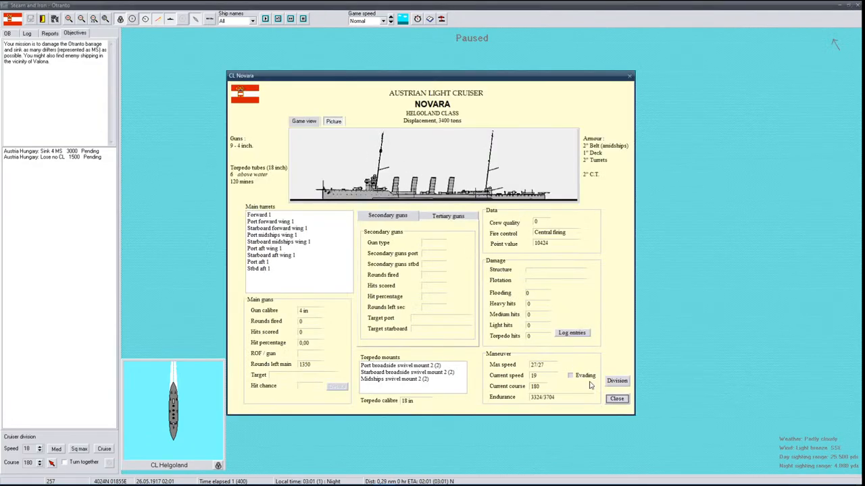
Close Saida's ship window and open the details for destroyer DD Balaton
{"action": "left_click", "coordinate": [616, 399]}
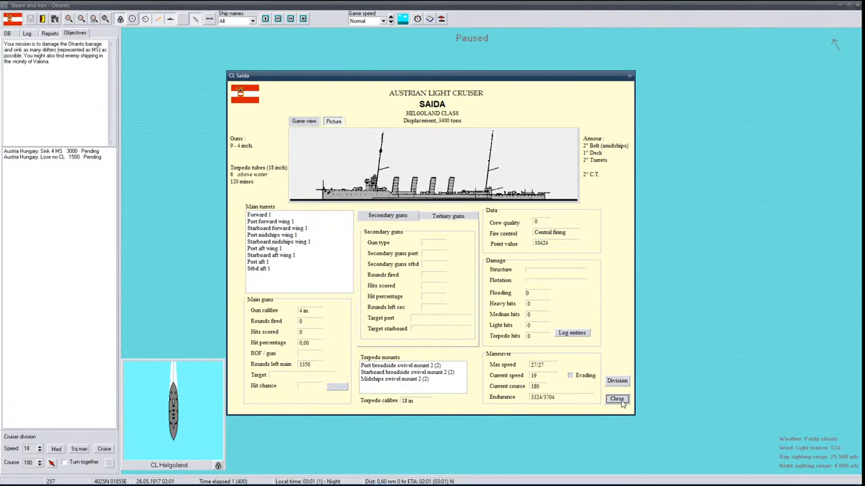
{"action": "left_click", "coordinate": [616, 399]}
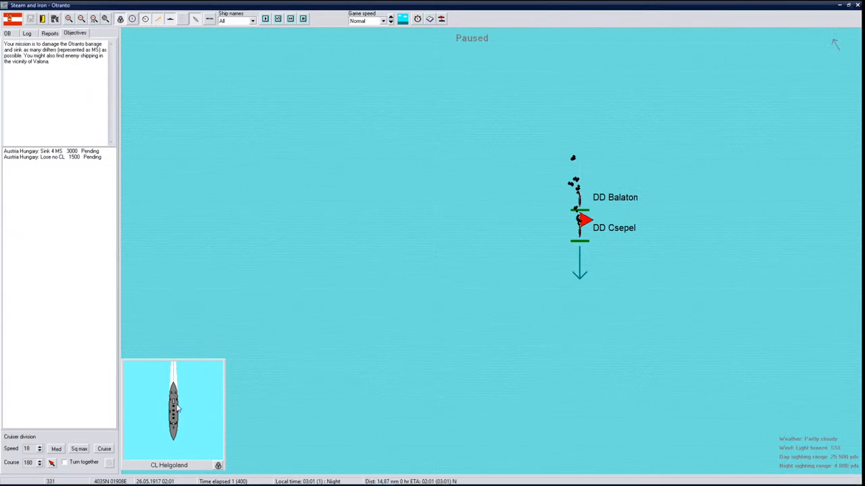
{"action": "left_click", "coordinate": [569, 191]}
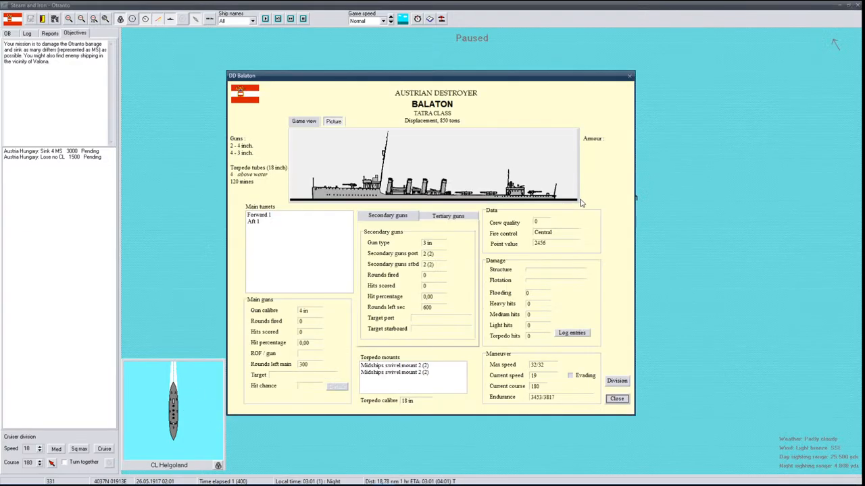
{"action": "mouse_move", "coordinate": [181, 58]}
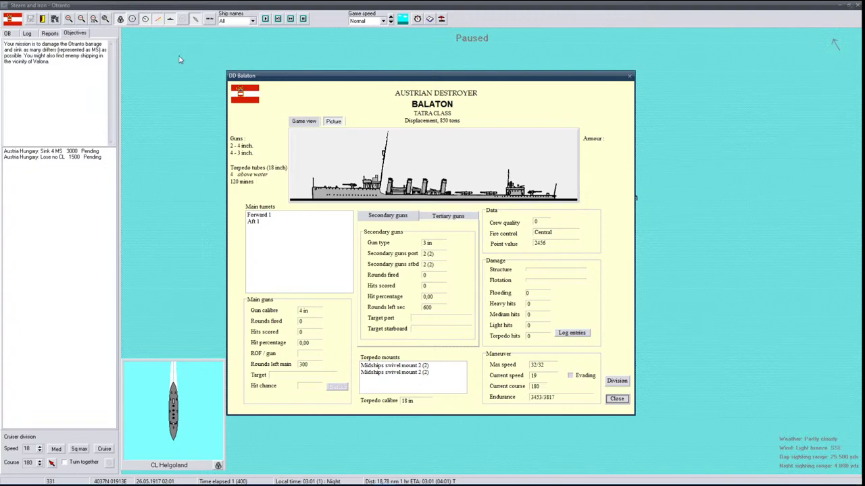
Close the Balaton destroyer record and bring up the order of battle list
{"action": "left_click", "coordinate": [616, 399]}
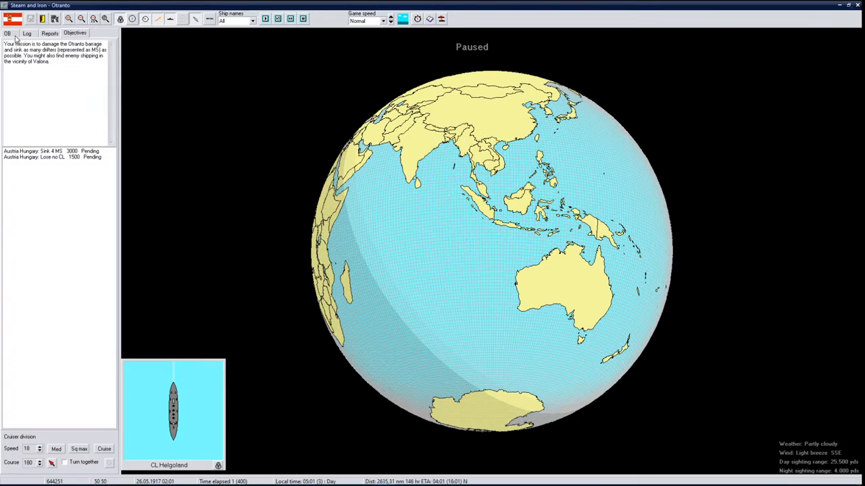
{"action": "left_click", "coordinate": [25, 36]}
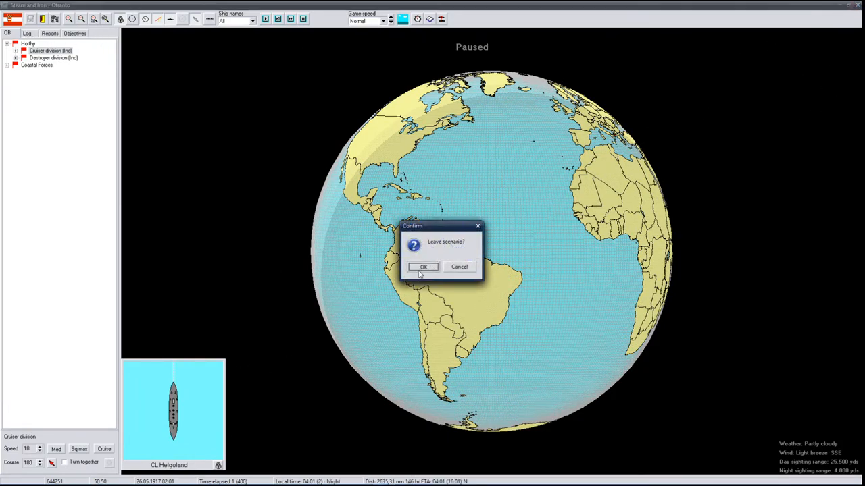
Leave Otranto, select The Baltic 1914-1918 battle, and make Russia the human side
{"action": "left_click", "coordinate": [423, 267]}
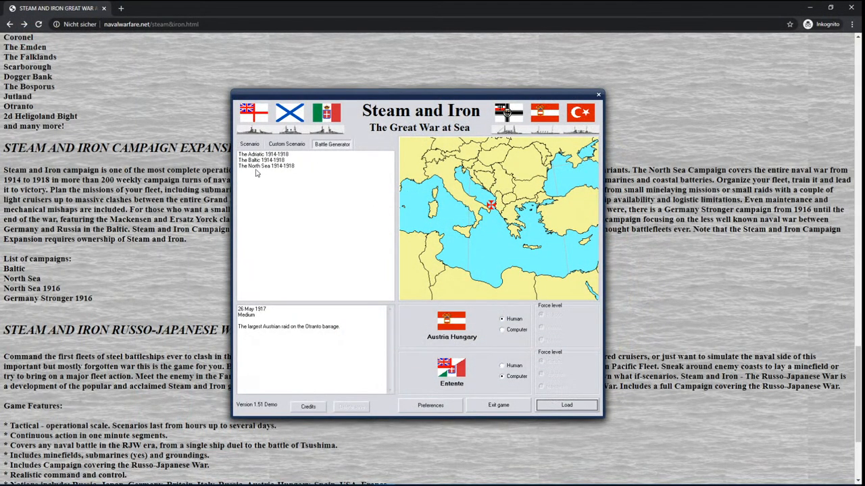
{"action": "left_click", "coordinate": [275, 160]}
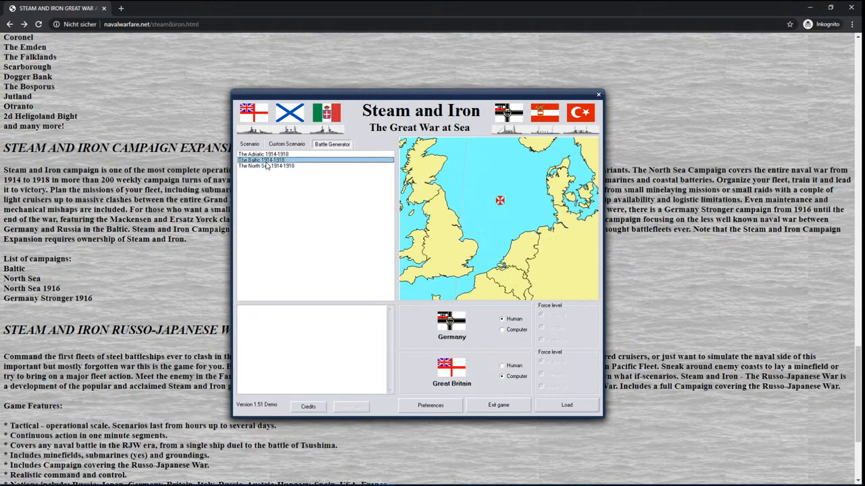
{"action": "left_click", "coordinate": [274, 165]}
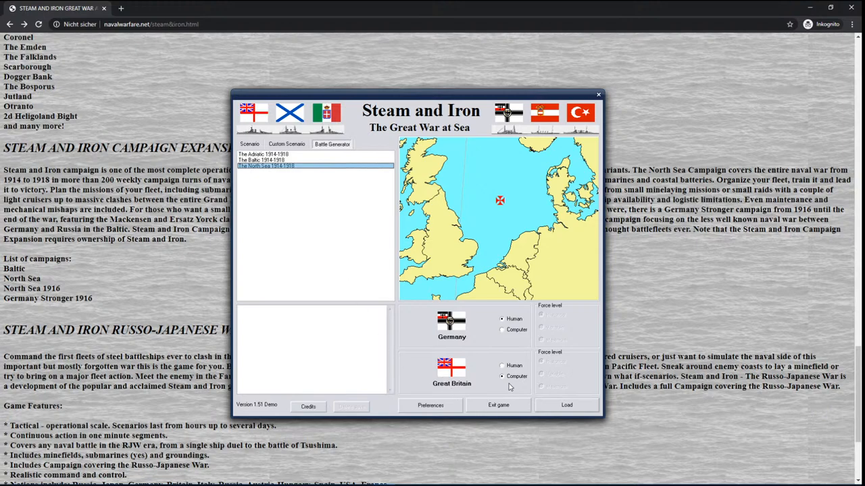
{"action": "left_click", "coordinate": [277, 160]}
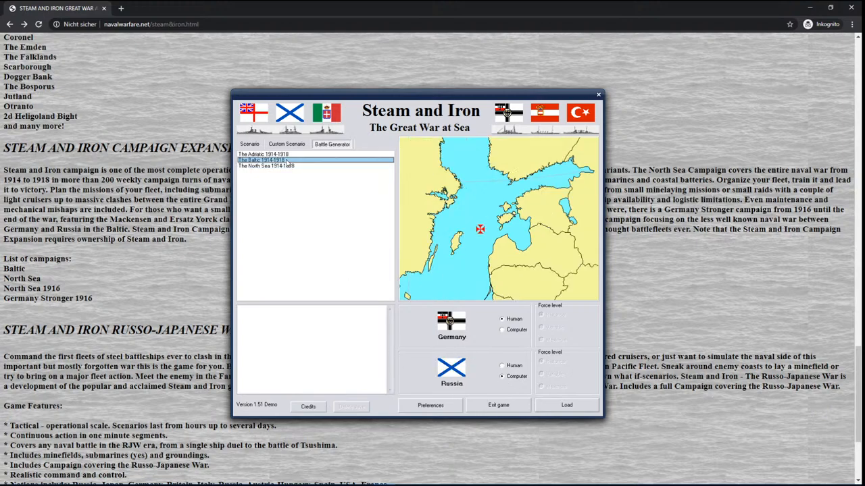
{"action": "left_click", "coordinate": [277, 154]}
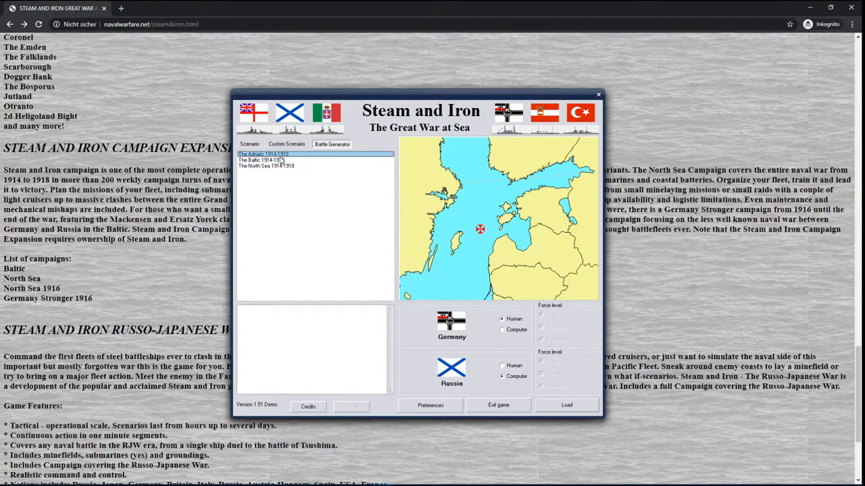
{"action": "left_click", "coordinate": [276, 154]}
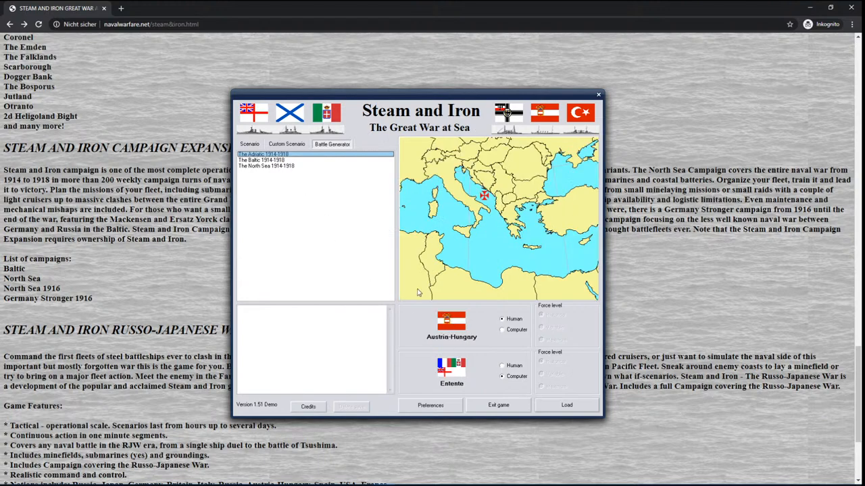
{"action": "left_click", "coordinate": [270, 160]}
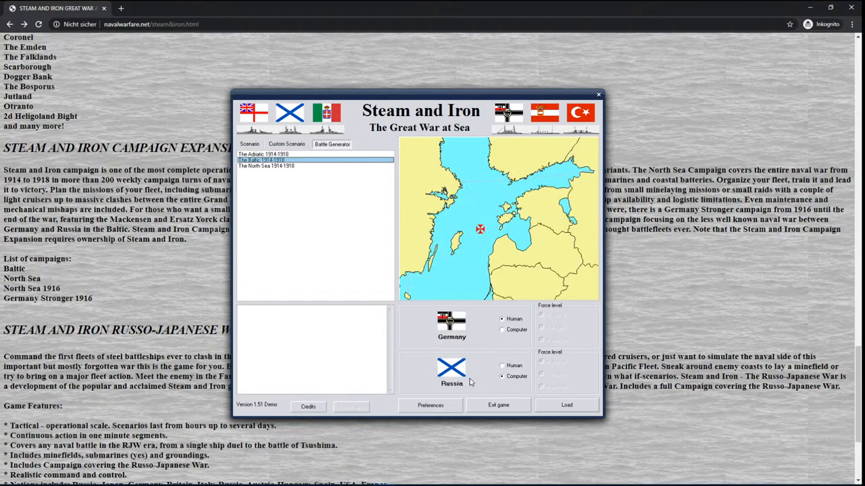
{"action": "left_click", "coordinate": [501, 319]}
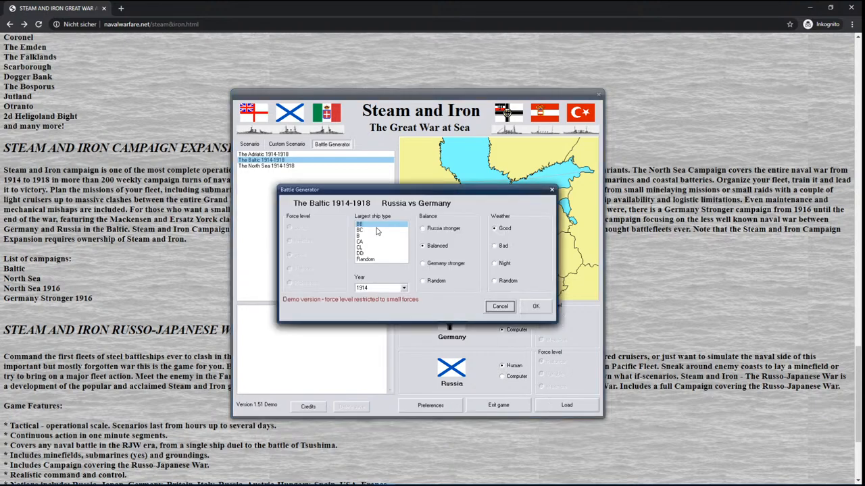
Generate the 1918 Baltic battle with Russia stronger and dismiss the ship-sighted message
{"action": "left_click", "coordinate": [403, 287]}
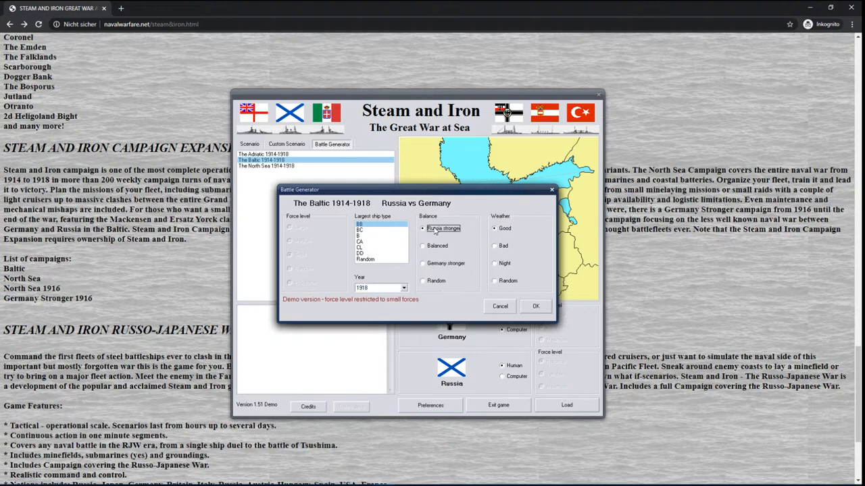
{"action": "left_click", "coordinate": [532, 306]}
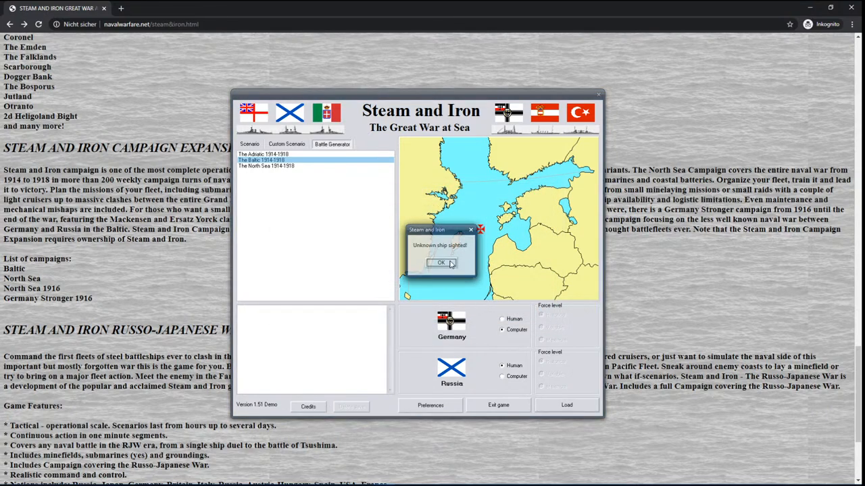
{"action": "left_click", "coordinate": [440, 263]}
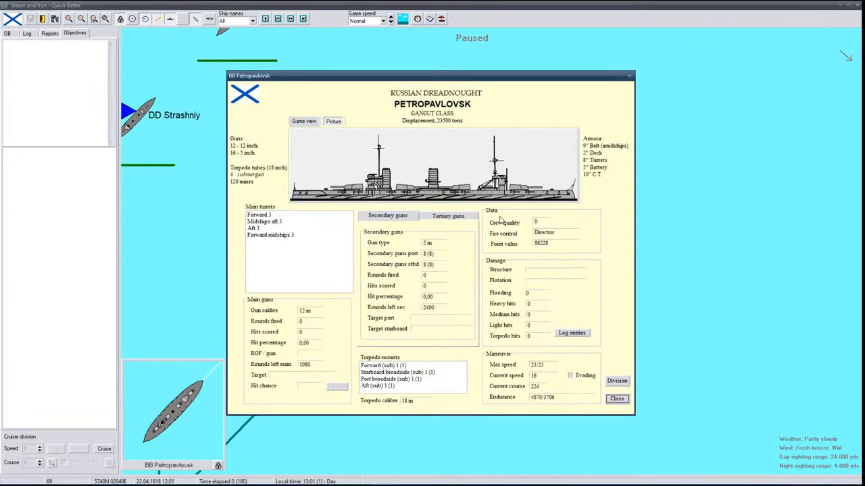
Close the Petropavlovsk details window so the Baltic battle can run
{"action": "left_click", "coordinate": [616, 399]}
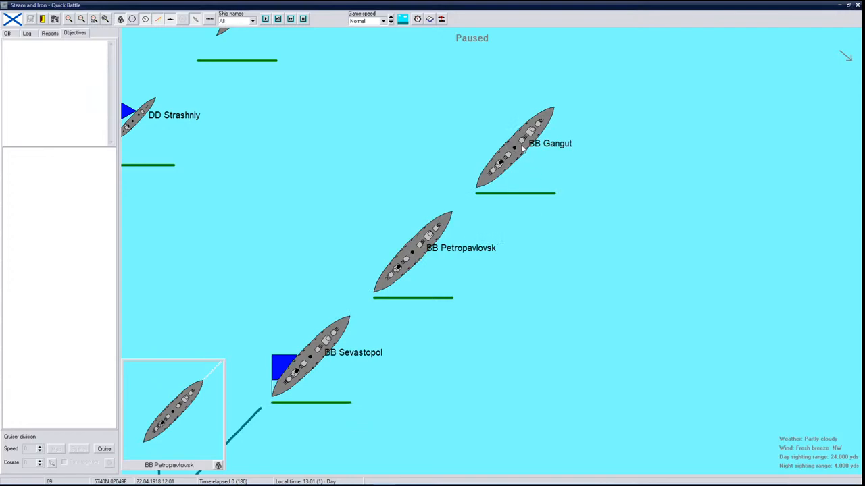
{"action": "mouse_move", "coordinate": [619, 404]}
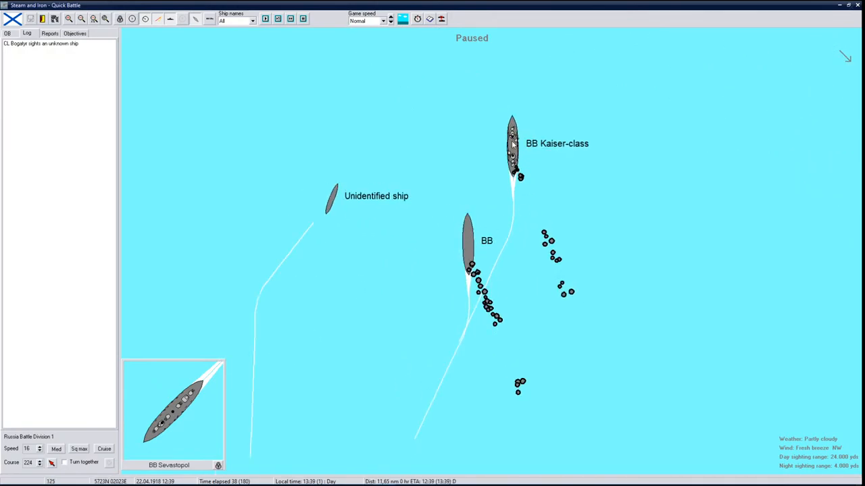
Review the Kaiser-class card, acknowledge the demo time limit, and close the scenario results
{"action": "left_click", "coordinate": [513, 144]}
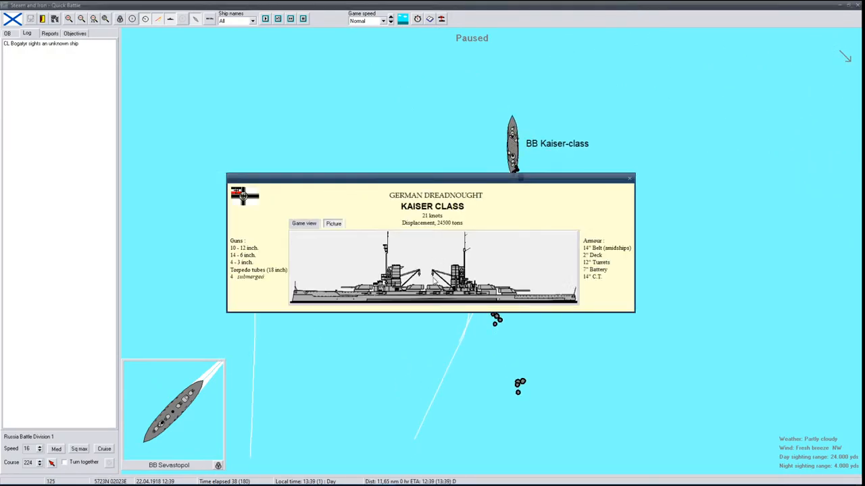
{"action": "left_click", "coordinate": [627, 179]}
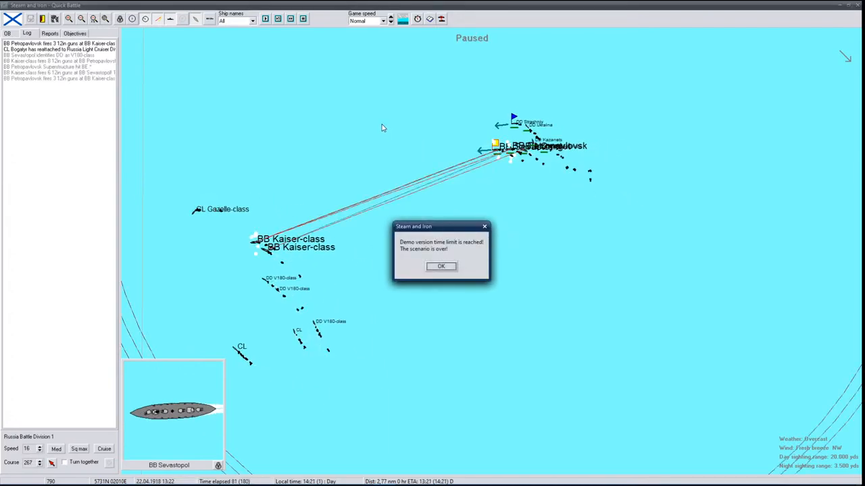
{"action": "mouse_move", "coordinate": [441, 267]}
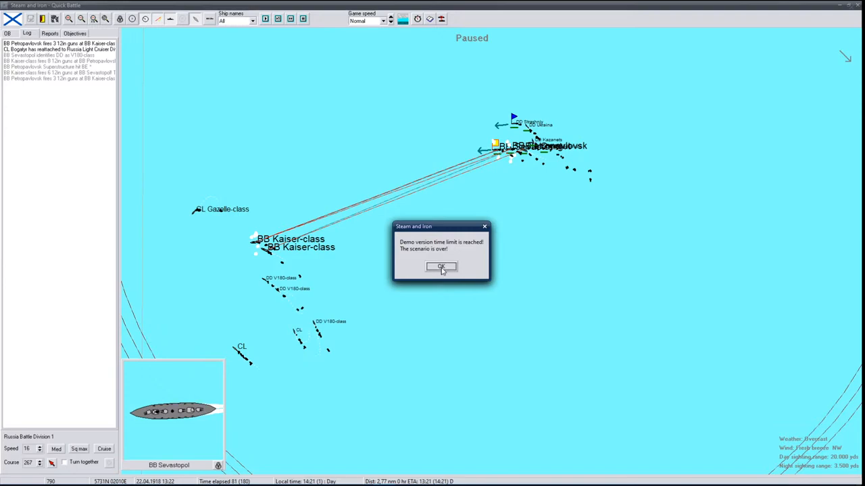
{"action": "left_click", "coordinate": [440, 266]}
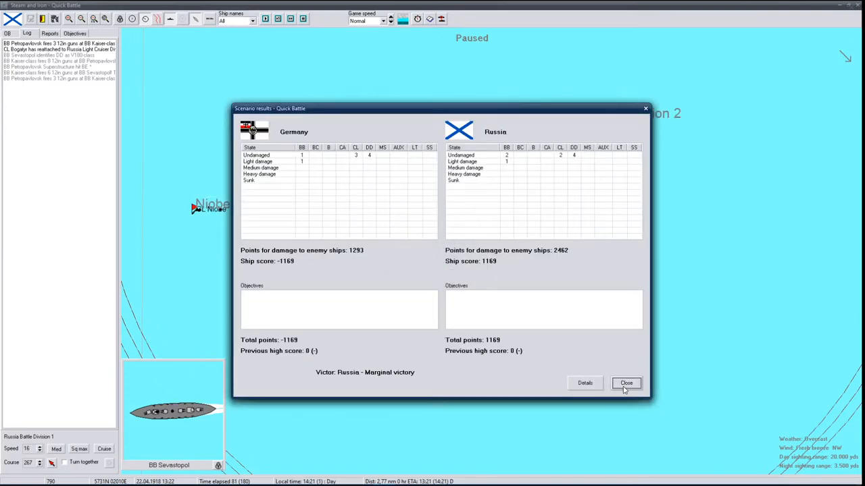
{"action": "left_click", "coordinate": [626, 383]}
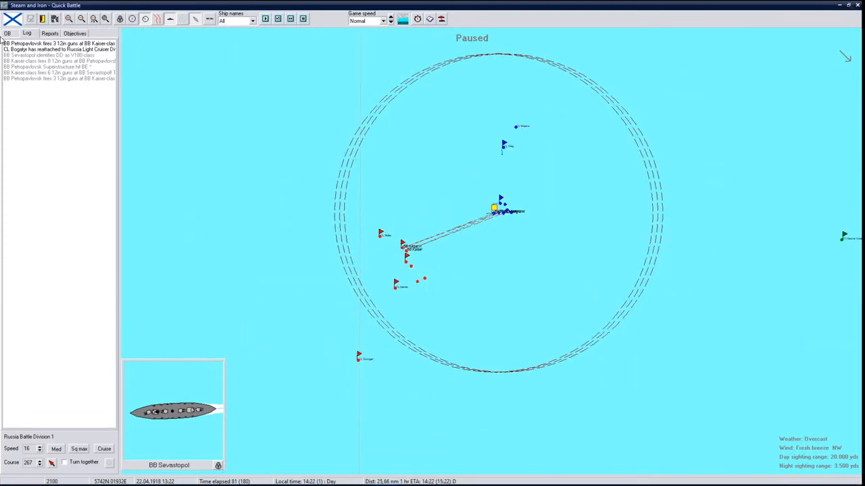
Show the Russian order of battle list on the post-battle map
{"action": "left_click", "coordinate": [8, 31]}
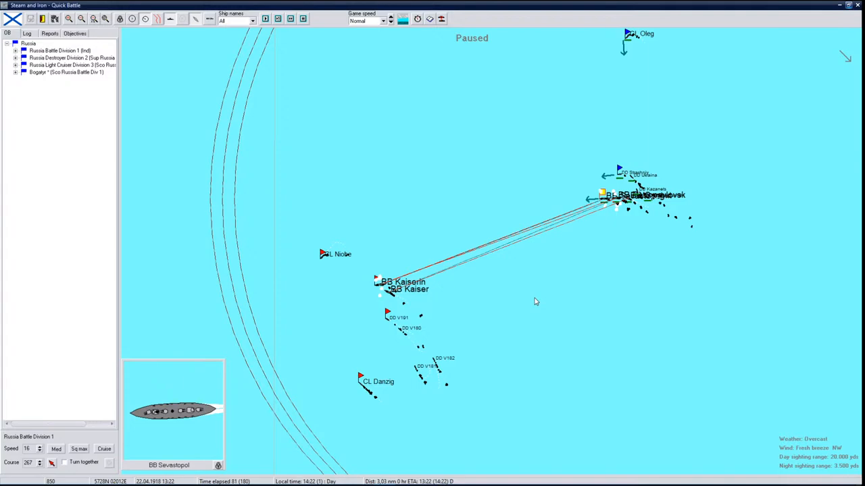
{"action": "mouse_move", "coordinate": [606, 270]}
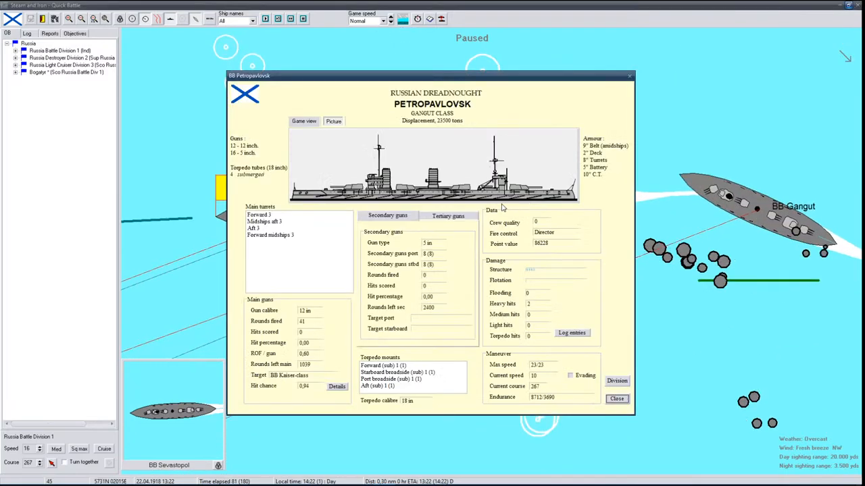
Close the Petropavlovsk and Kaiser-class records and ask to leave the Baltic scenario
{"action": "left_click", "coordinate": [616, 399]}
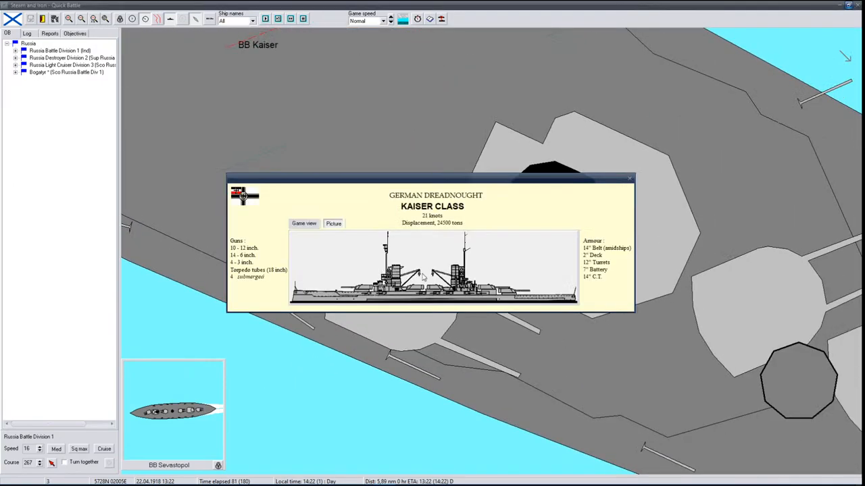
{"action": "left_click", "coordinate": [631, 178]}
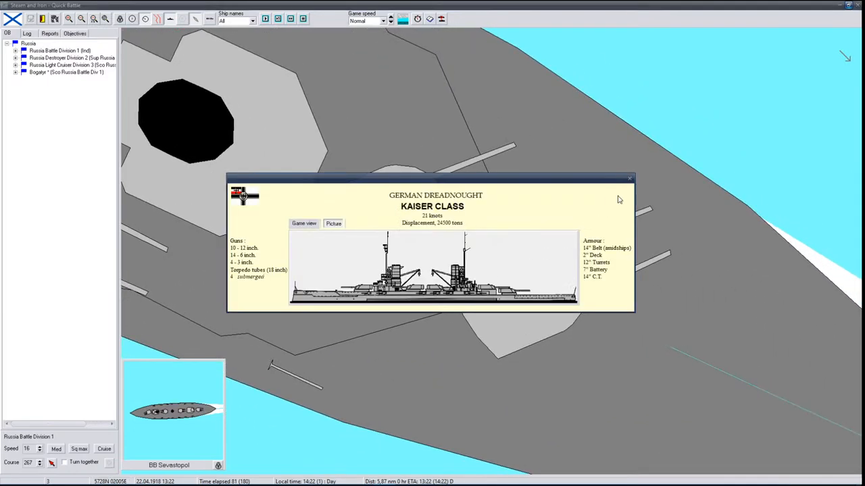
{"action": "left_click", "coordinate": [630, 178]}
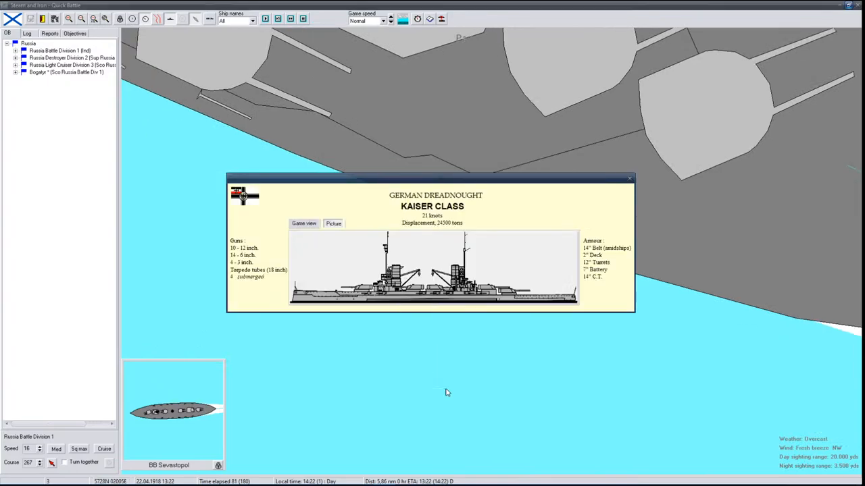
{"action": "left_click", "coordinate": [628, 178]}
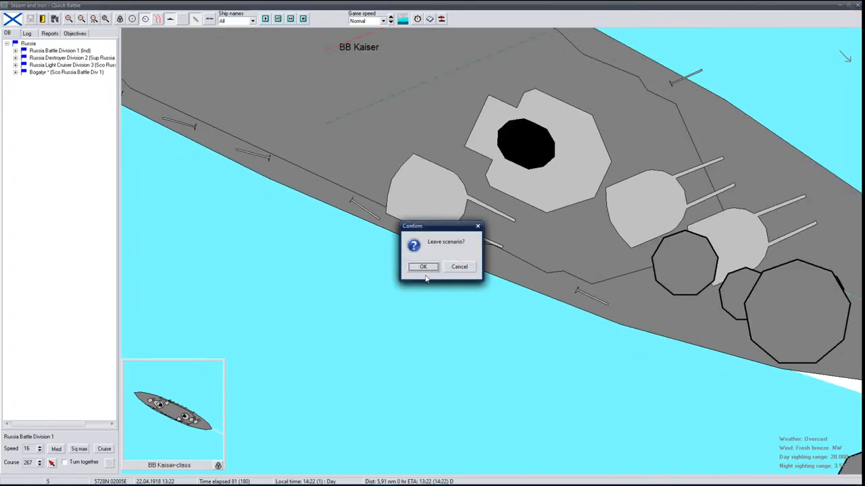
Confirm leaving the battle, browse the Scenario, Battle Generator and Custom tabs, then exit
{"action": "left_click", "coordinate": [422, 266]}
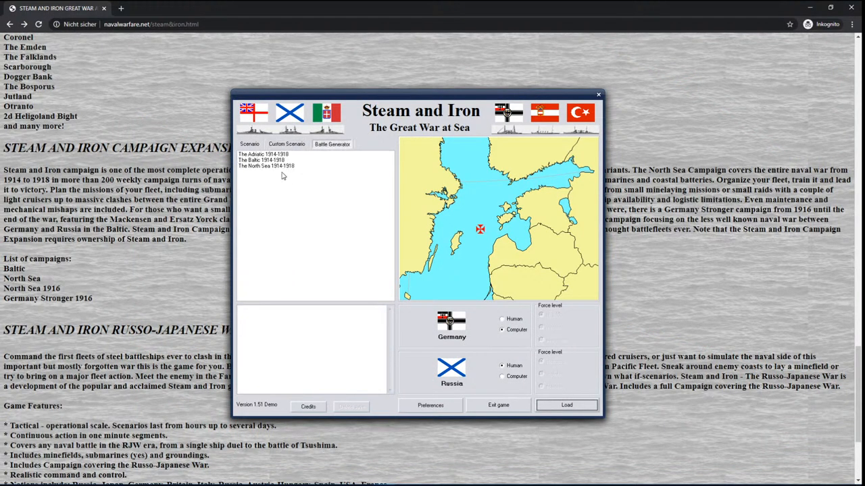
{"action": "left_click", "coordinate": [264, 154]}
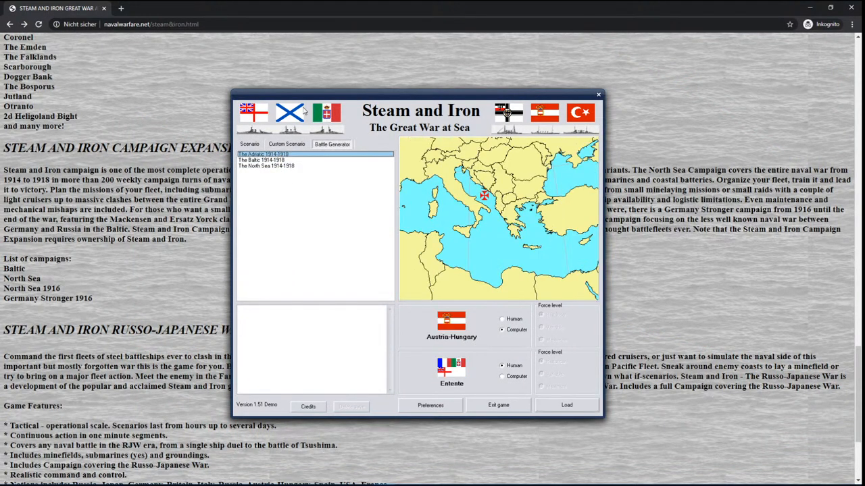
{"action": "mouse_move", "coordinate": [557, 115]}
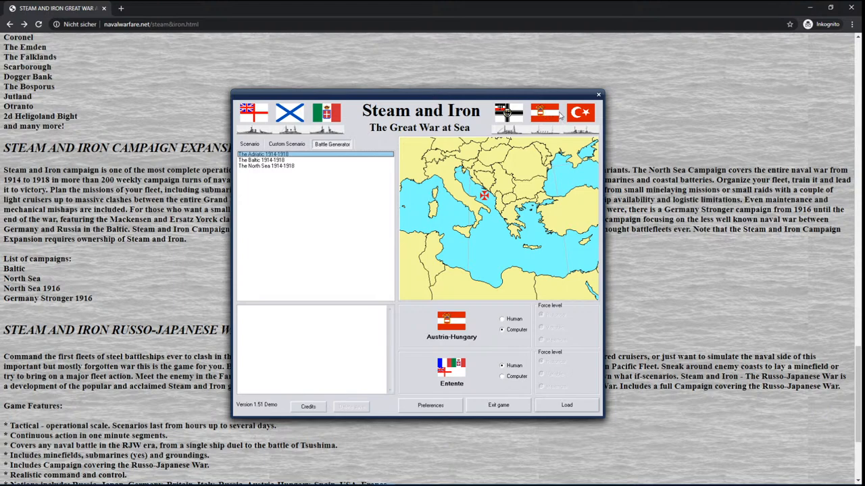
{"action": "left_click", "coordinate": [249, 144]}
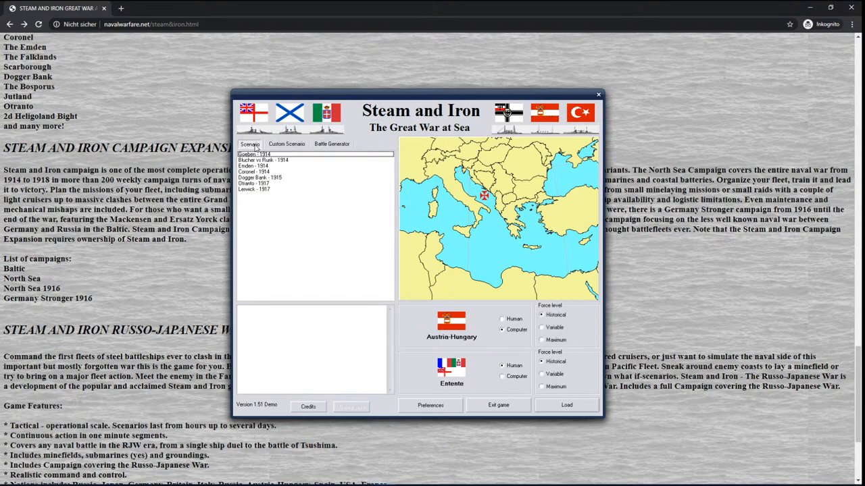
{"action": "mouse_move", "coordinate": [440, 411]}
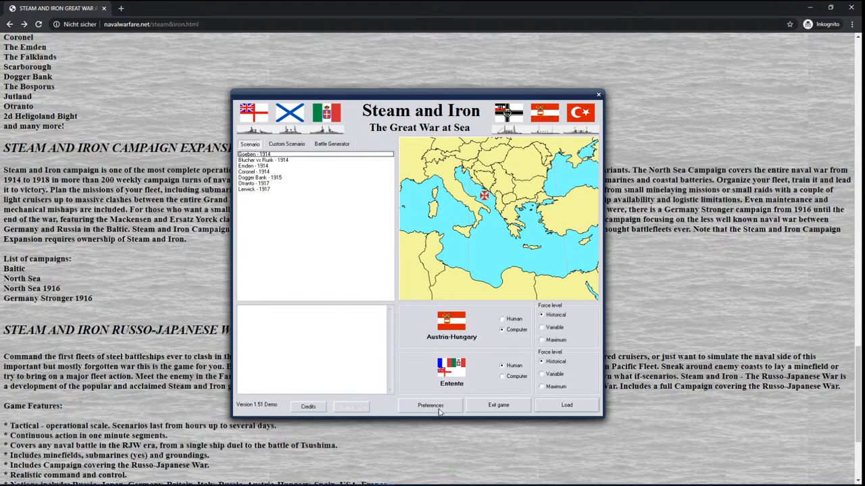
{"action": "left_click", "coordinate": [331, 144]}
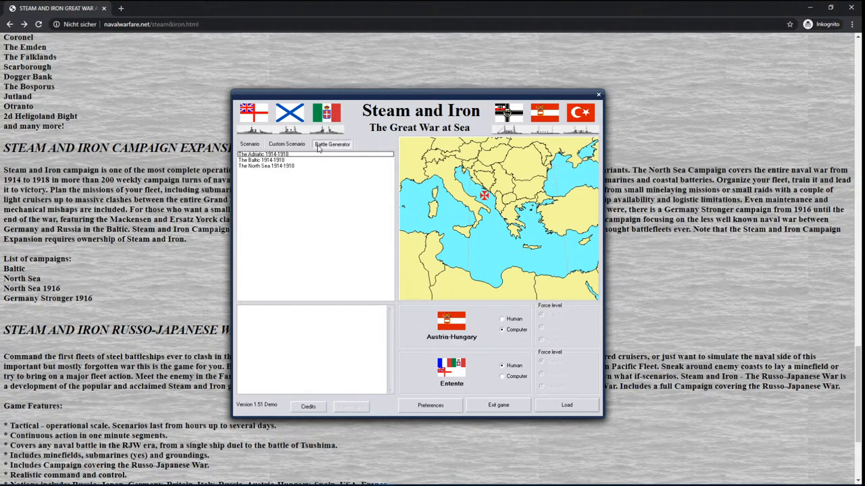
{"action": "left_click", "coordinate": [249, 144]}
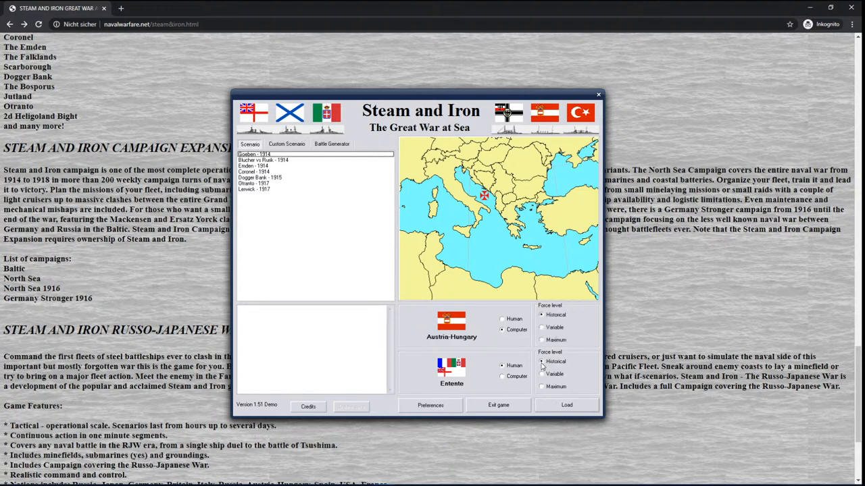
{"action": "left_click", "coordinate": [288, 144]}
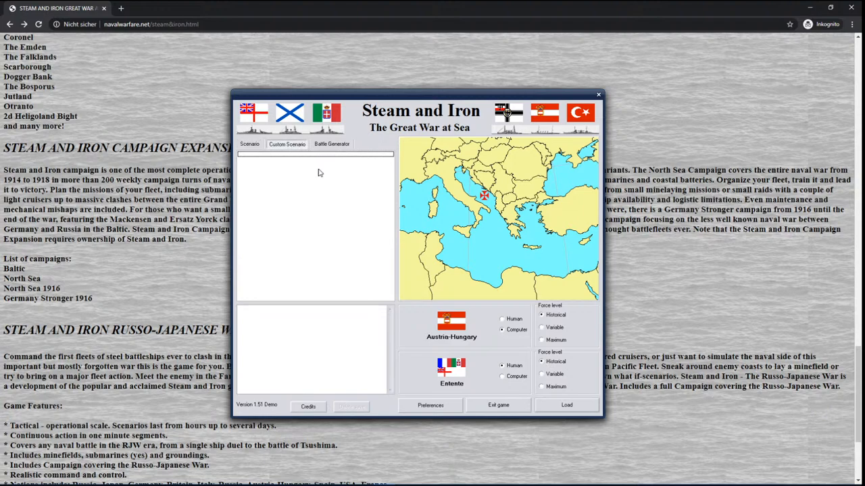
{"action": "mouse_move", "coordinate": [606, 132]}
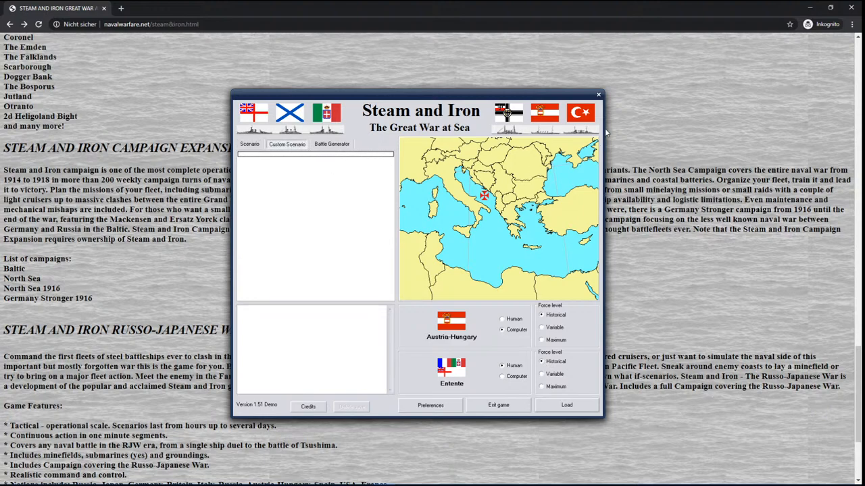
{"action": "left_click", "coordinate": [597, 94]}
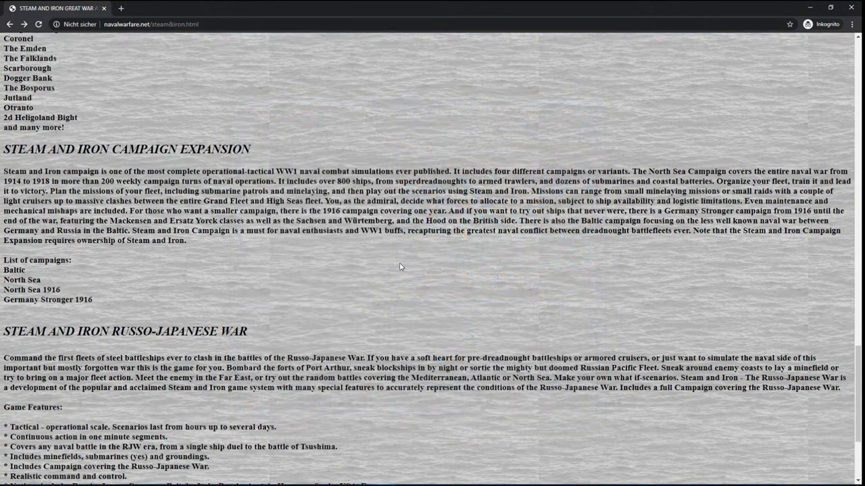
{"action": "scroll", "scroll_direction": "up", "scroll_amount": 3}
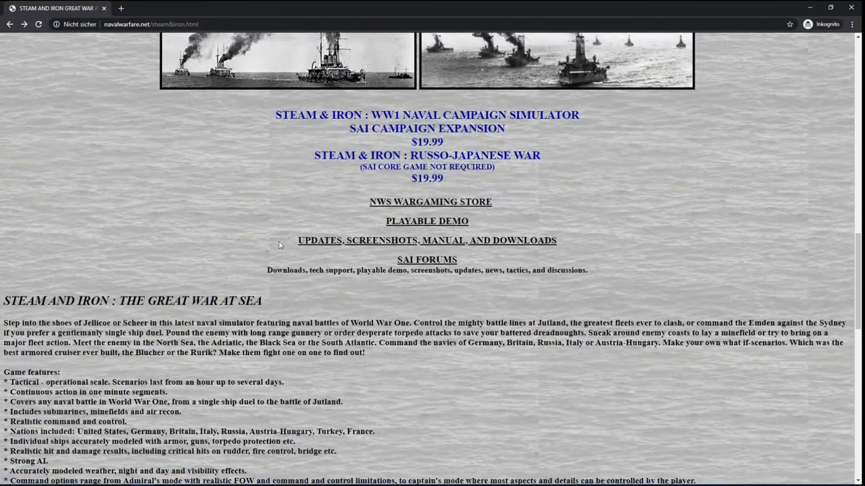
{"action": "scroll", "scroll_direction": "down", "scroll_amount": 3}
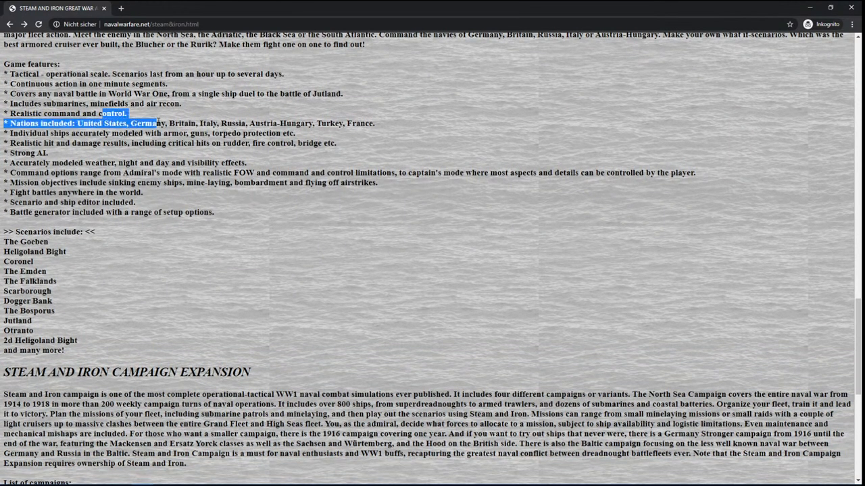
{"action": "left_click_drag", "start_coordinate": [155, 123], "coordinate": [215, 123]}
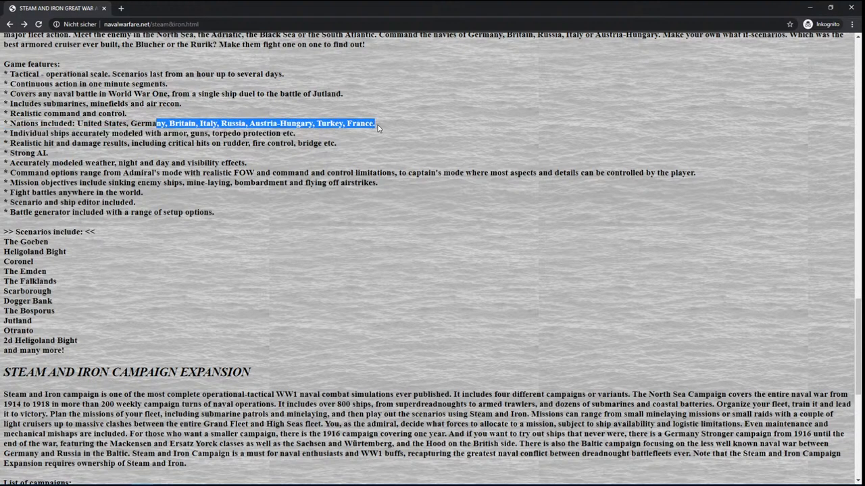
{"action": "mouse_move", "coordinate": [356, 198]}
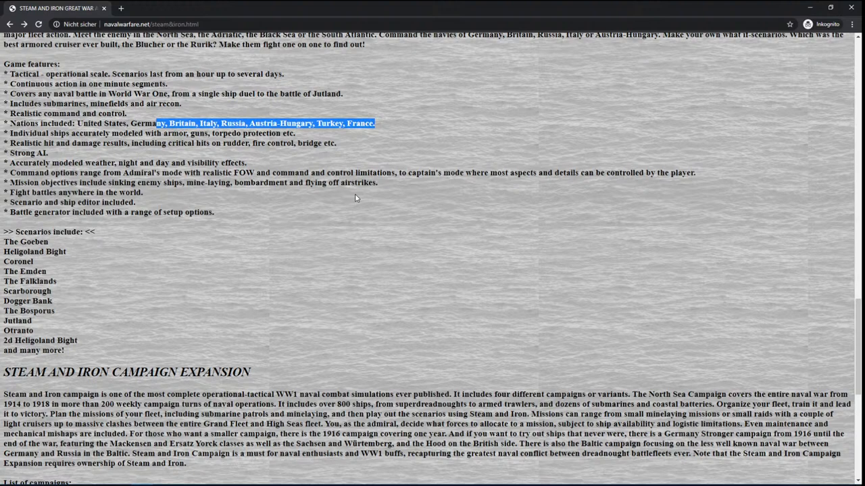
{"action": "scroll", "scroll_direction": "down", "scroll_amount": 3}
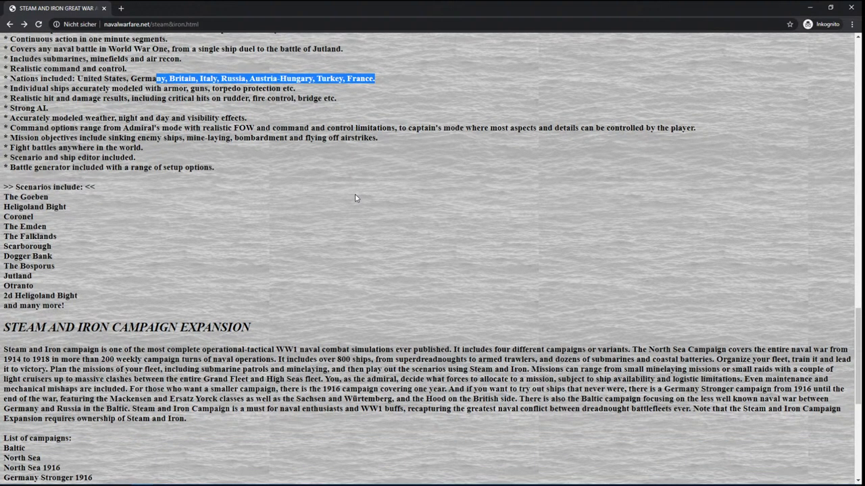
{"action": "scroll", "scroll_direction": "down", "scroll_amount": 3}
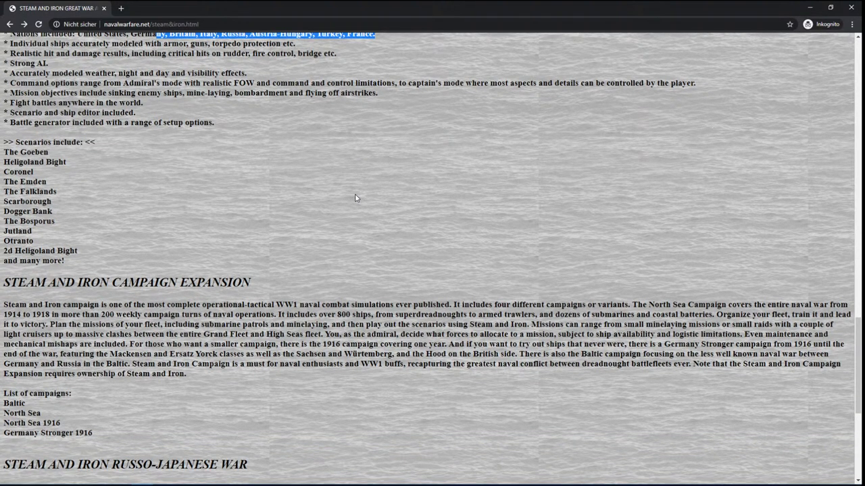
{"action": "scroll", "scroll_direction": "down", "scroll_amount": 3}
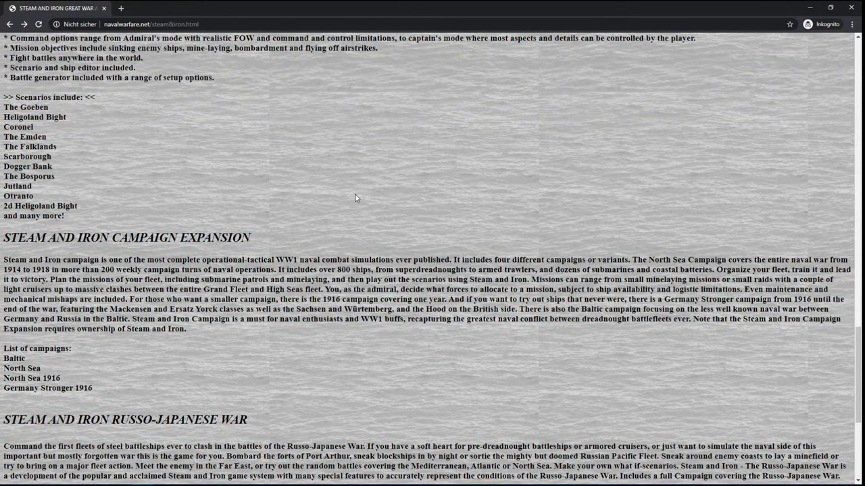
{"action": "mouse_move", "coordinate": [251, 145]}
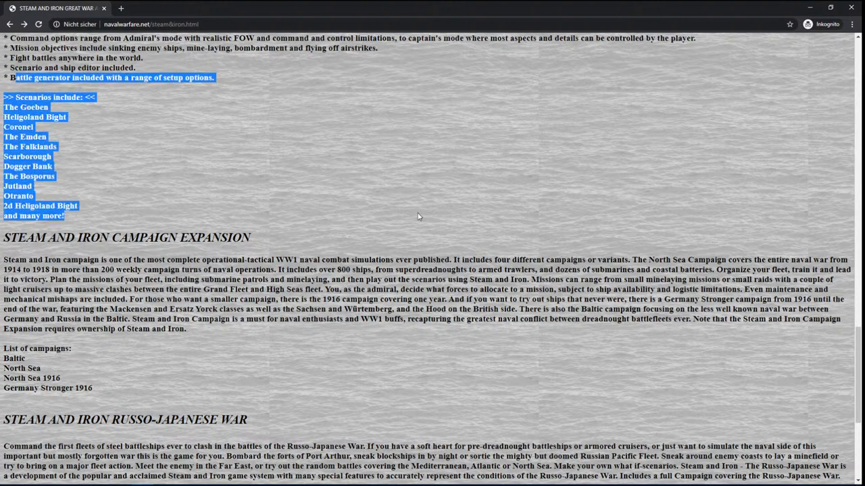
{"action": "scroll", "scroll_direction": "down", "scroll_amount": 3}
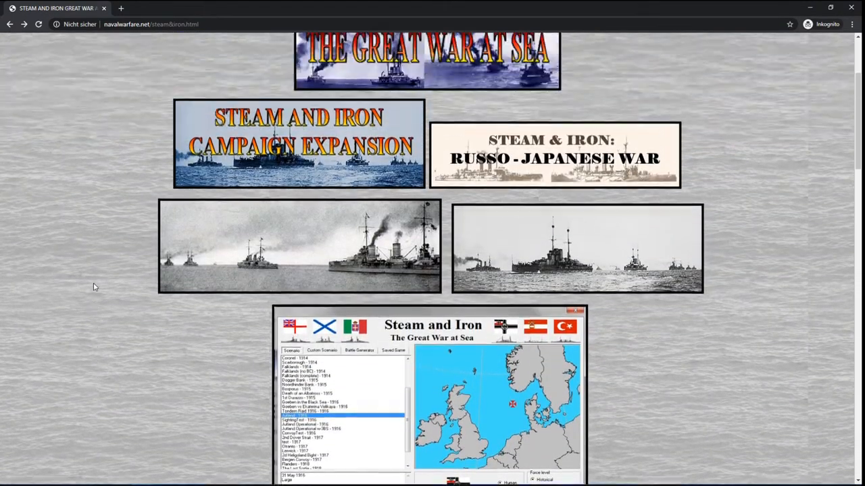
{"action": "scroll", "scroll_direction": "down", "scroll_amount": 3}
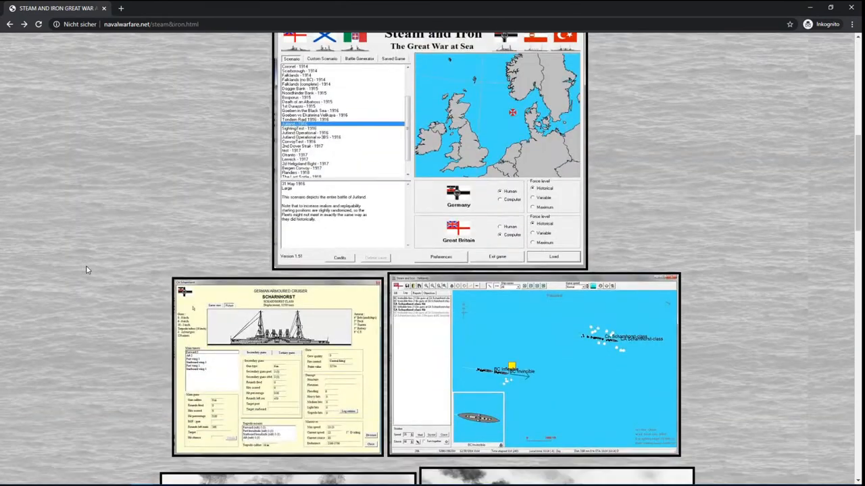
{"action": "scroll", "scroll_direction": "down", "scroll_amount": 3}
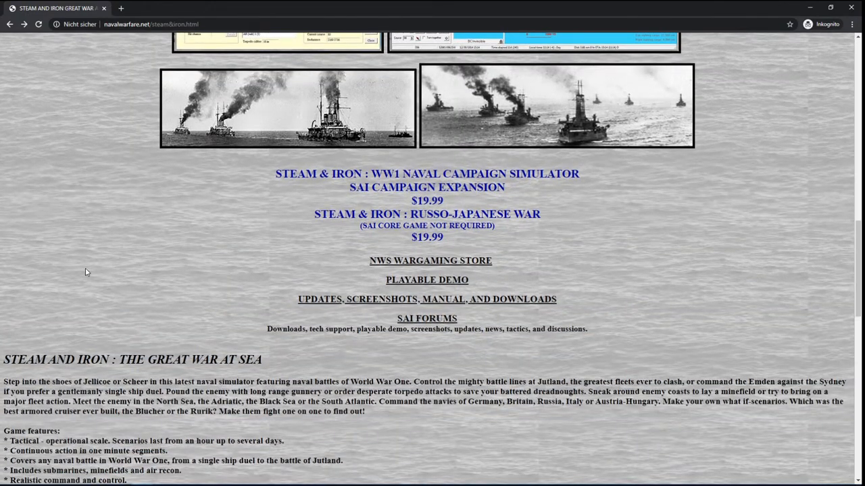
{"action": "scroll", "scroll_direction": "down", "scroll_amount": 3}
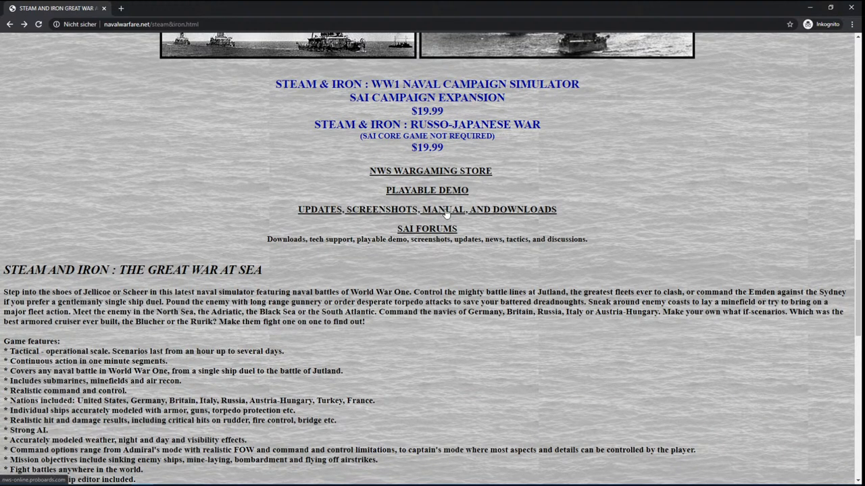
{"action": "key", "text": "alt+tab"}
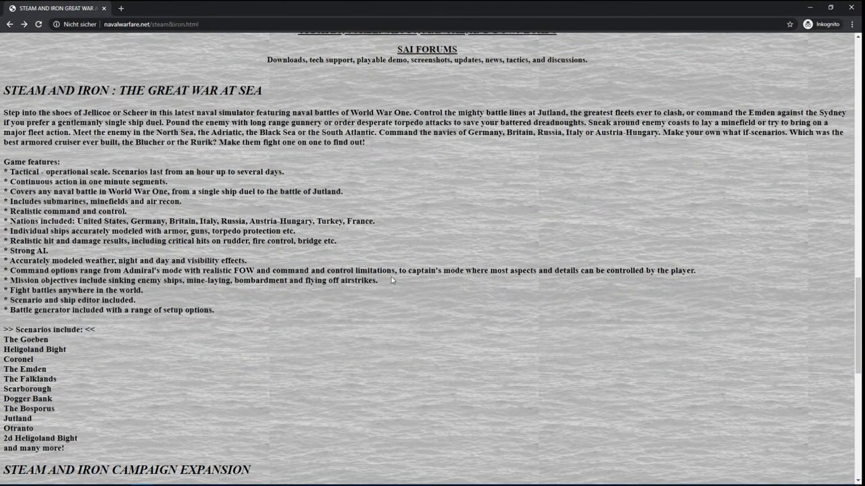
{"action": "scroll", "scroll_direction": "down", "scroll_amount": 3}
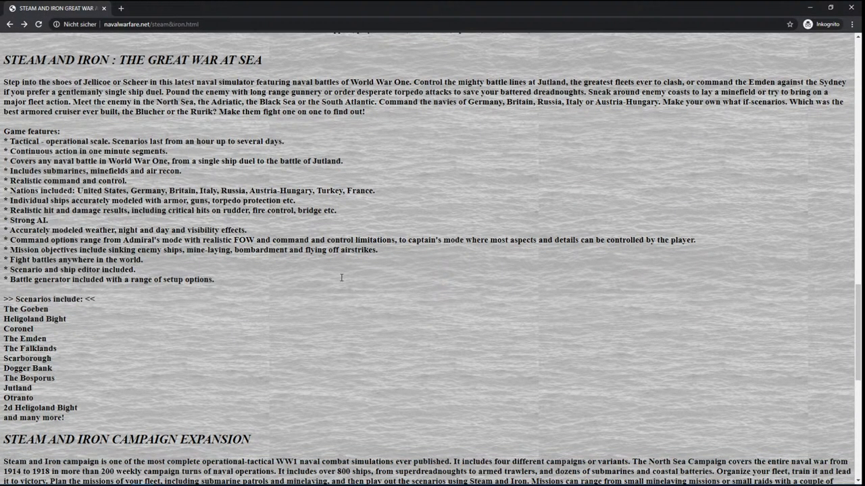
{"action": "scroll", "scroll_direction": "down", "scroll_amount": 3}
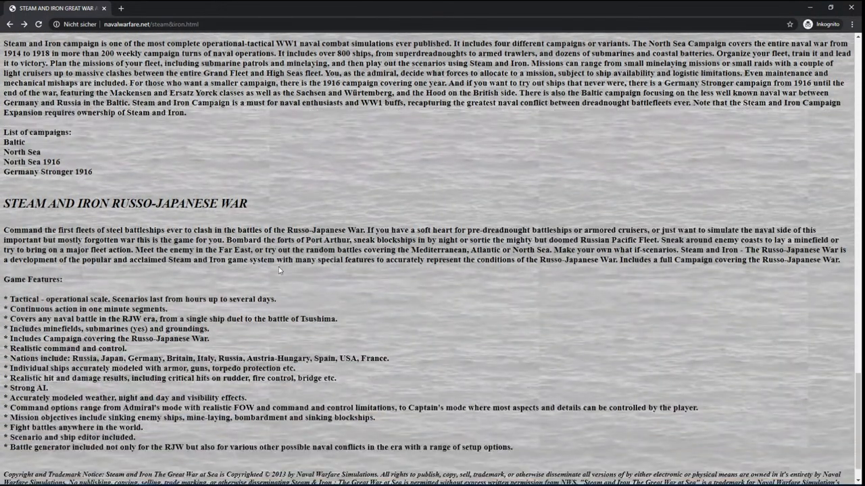
{"action": "scroll", "scroll_direction": "down", "scroll_amount": 3}
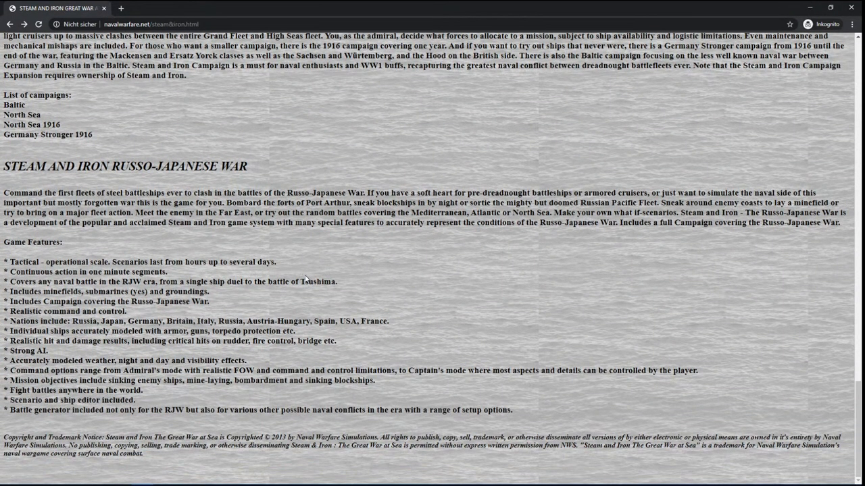
{"action": "scroll", "scroll_direction": "up", "scroll_amount": 3}
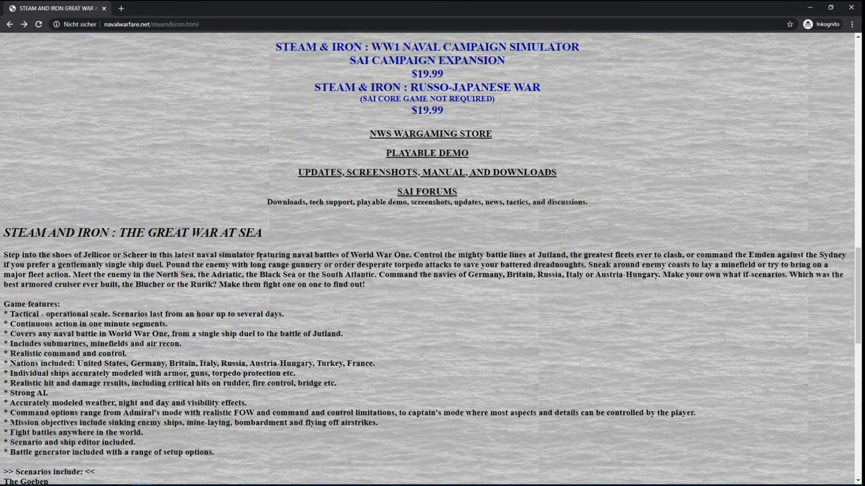
{"action": "scroll", "scroll_direction": "down", "scroll_amount": 3}
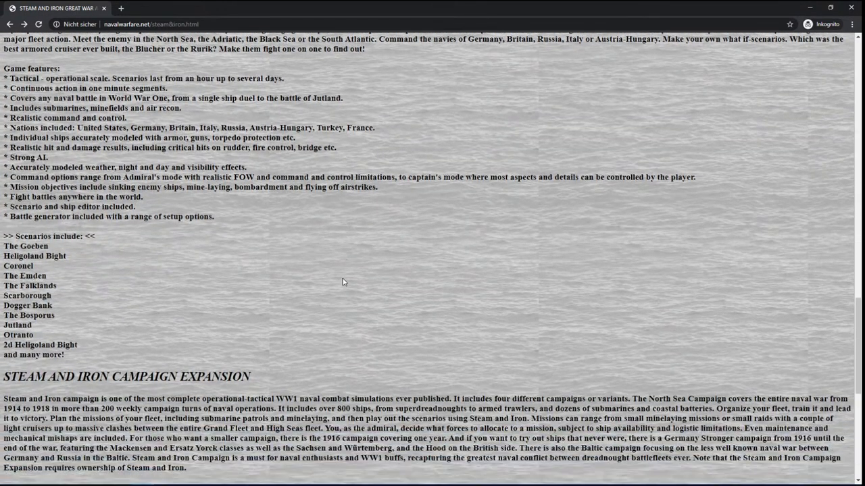
{"action": "scroll", "scroll_direction": "down", "scroll_amount": 3}
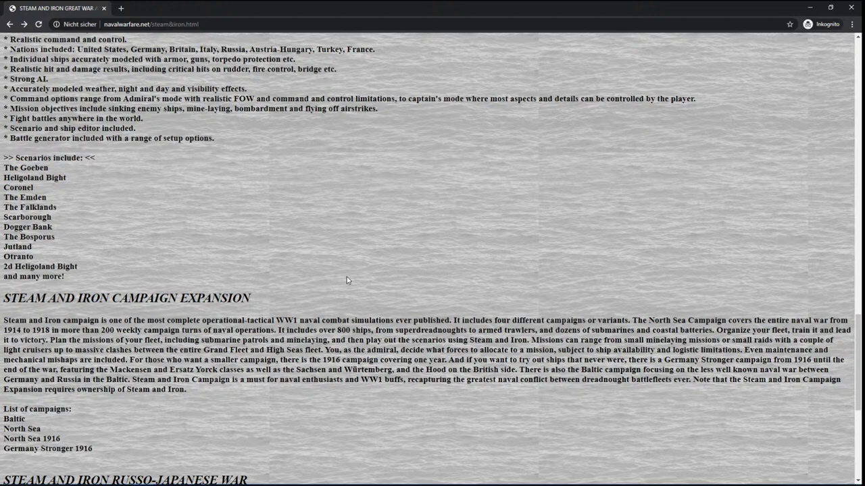
{"action": "scroll", "scroll_direction": "up", "scroll_amount": 3}
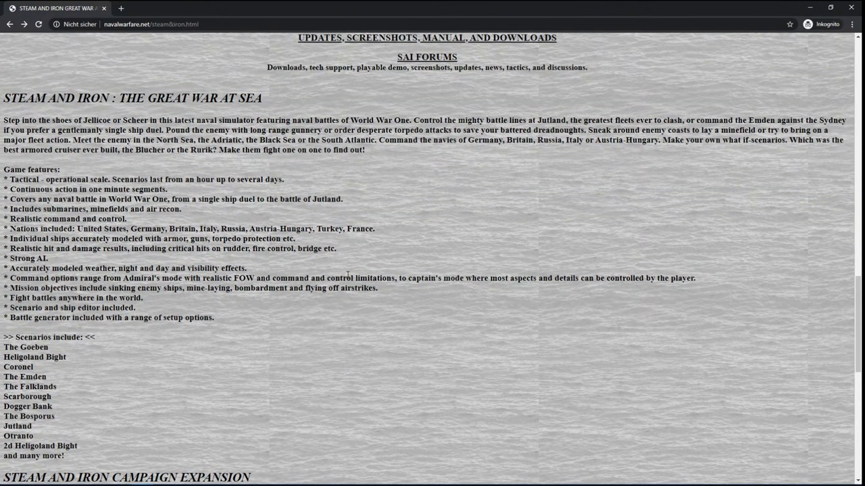